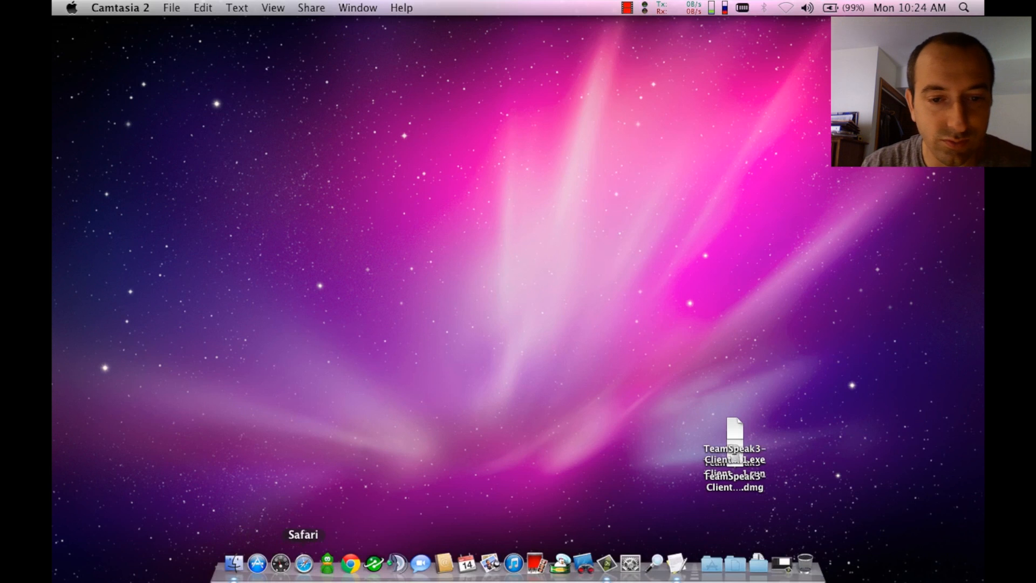
left_click(351, 563)
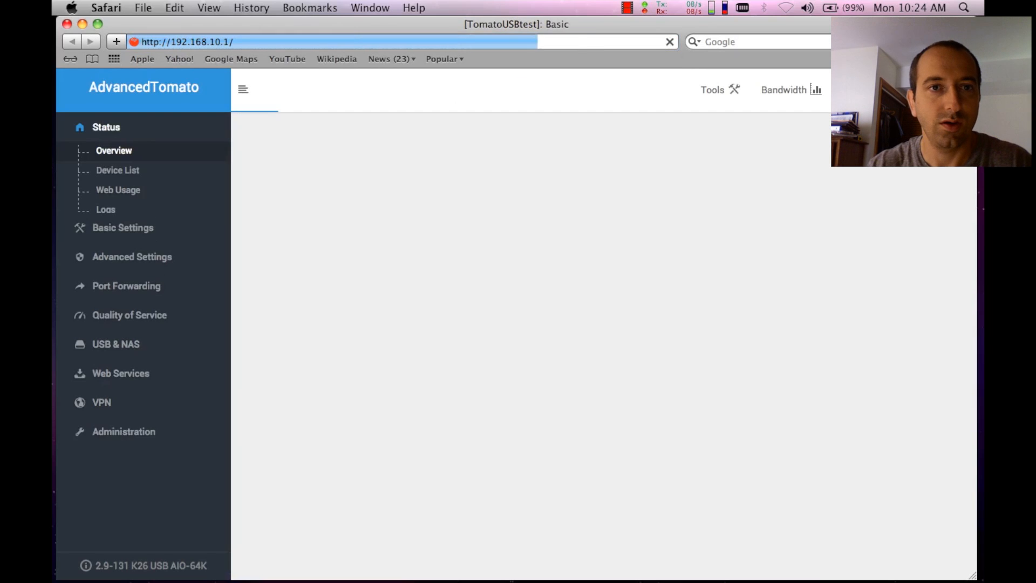
left_click(114, 150)
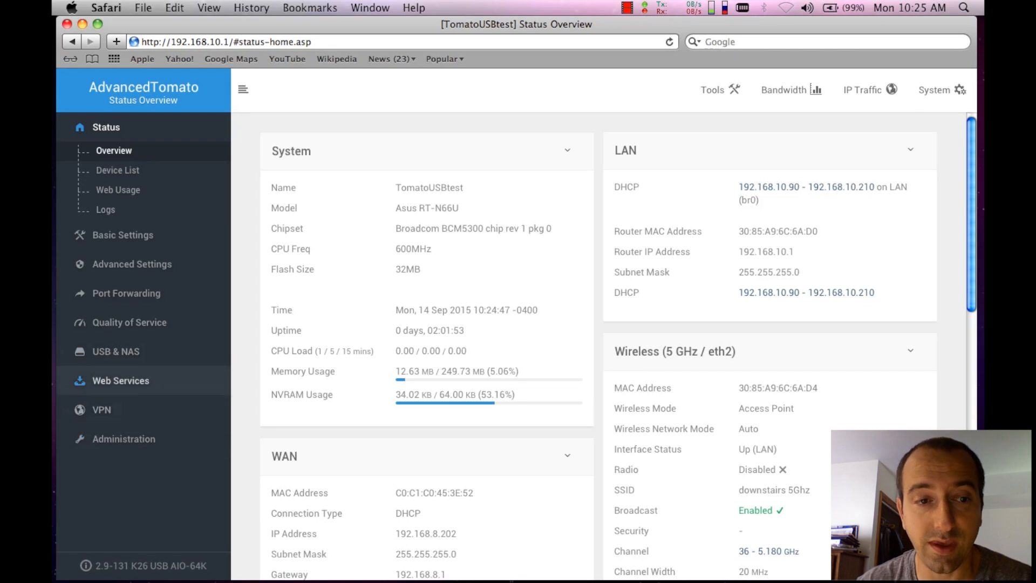
Step: Open USB & NAS > USB Support and scroll to the mounted 100gb drive in Attached Devices
left_click(116, 351)
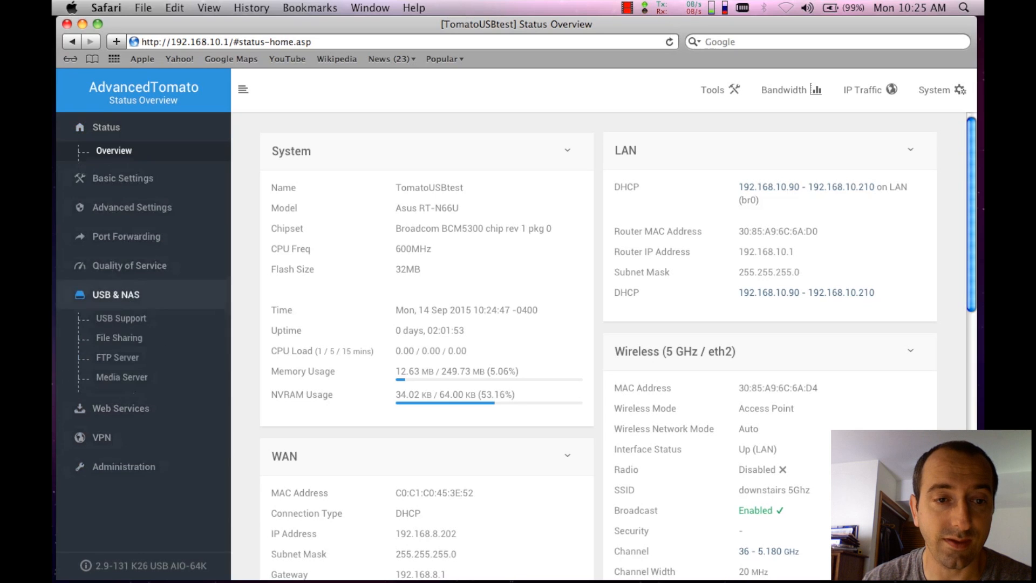
left_click(115, 295)
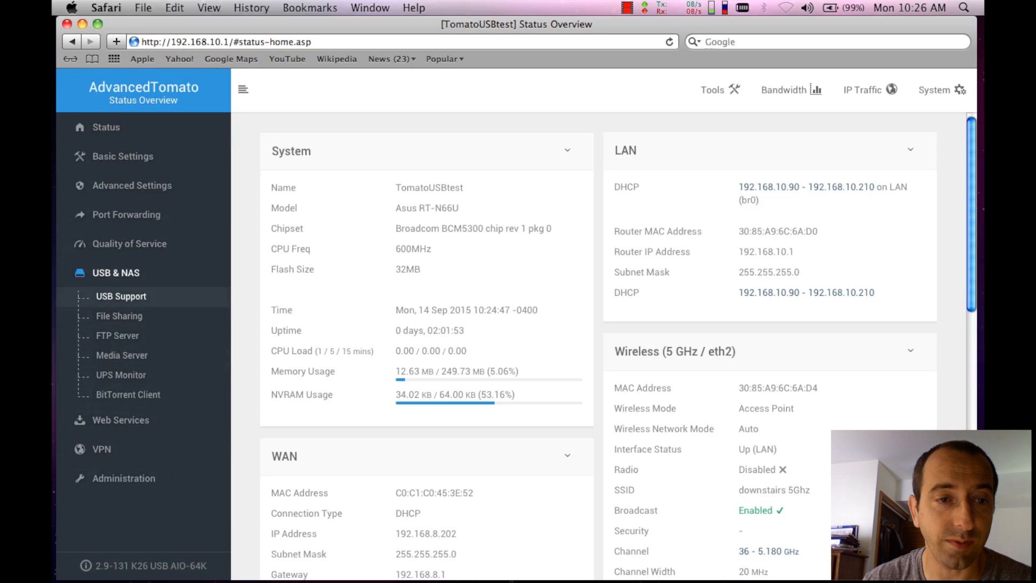
left_click(121, 297)
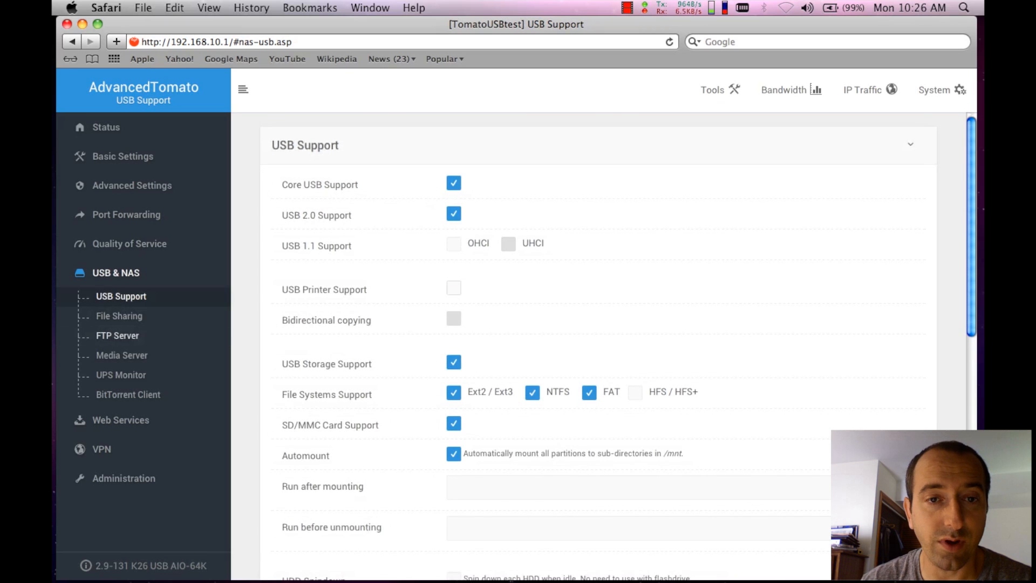
scroll("down", 3)
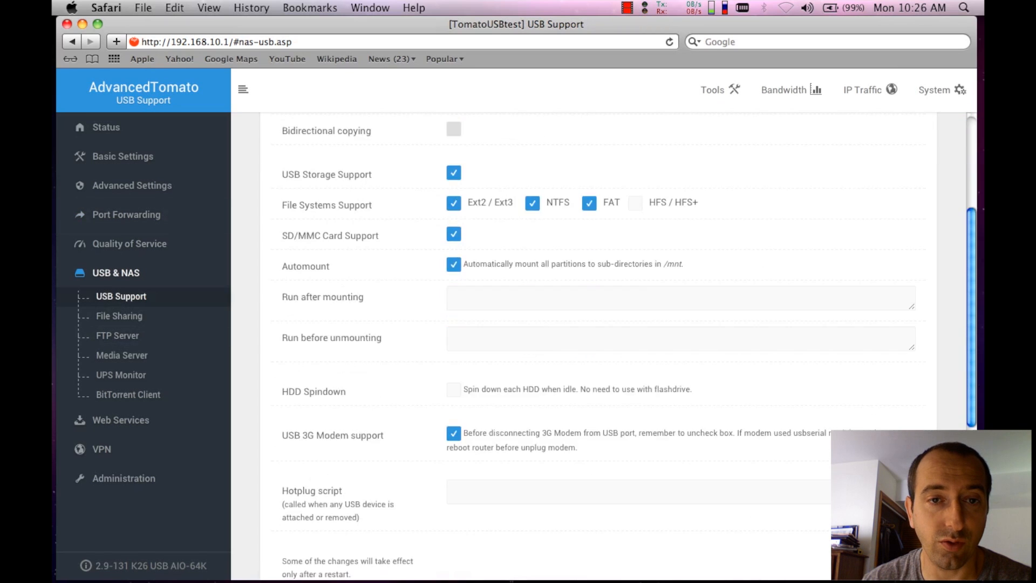
scroll("up", 3)
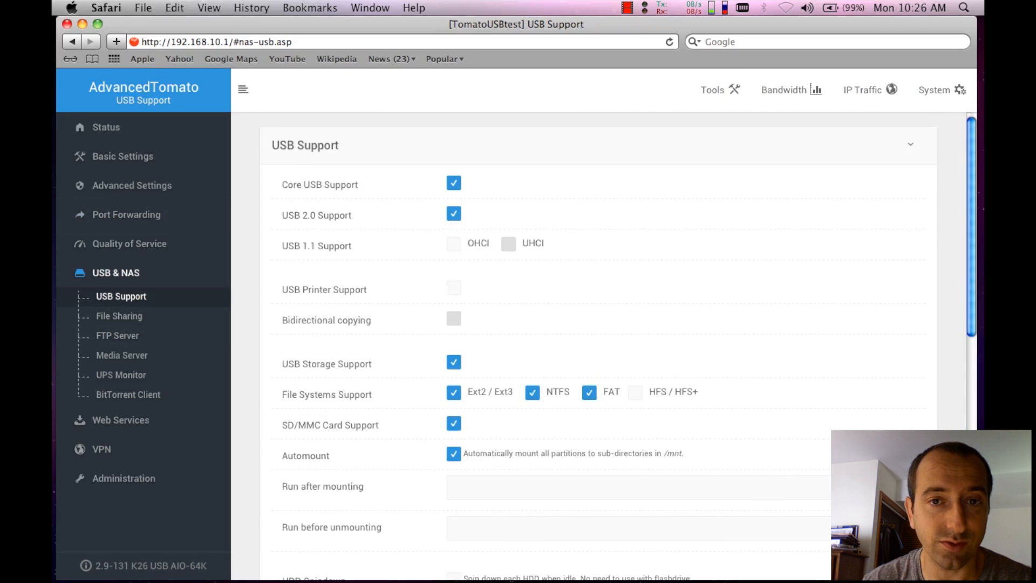
scroll("down", 3)
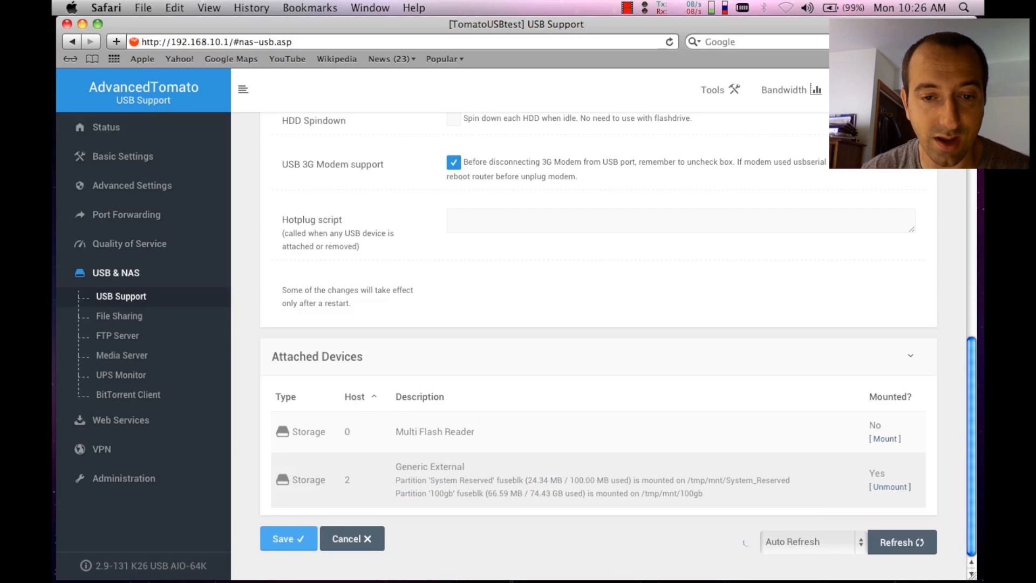
Step: Select and copy the mount path /tmp/mnt/100gb from the Attached Devices description
double_click(439, 494)
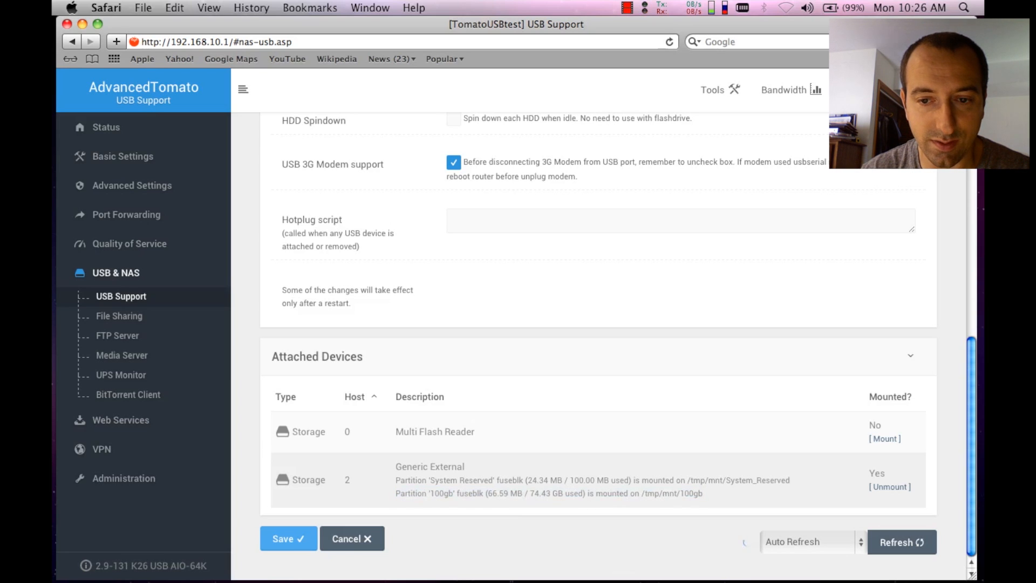
double_click(671, 493)
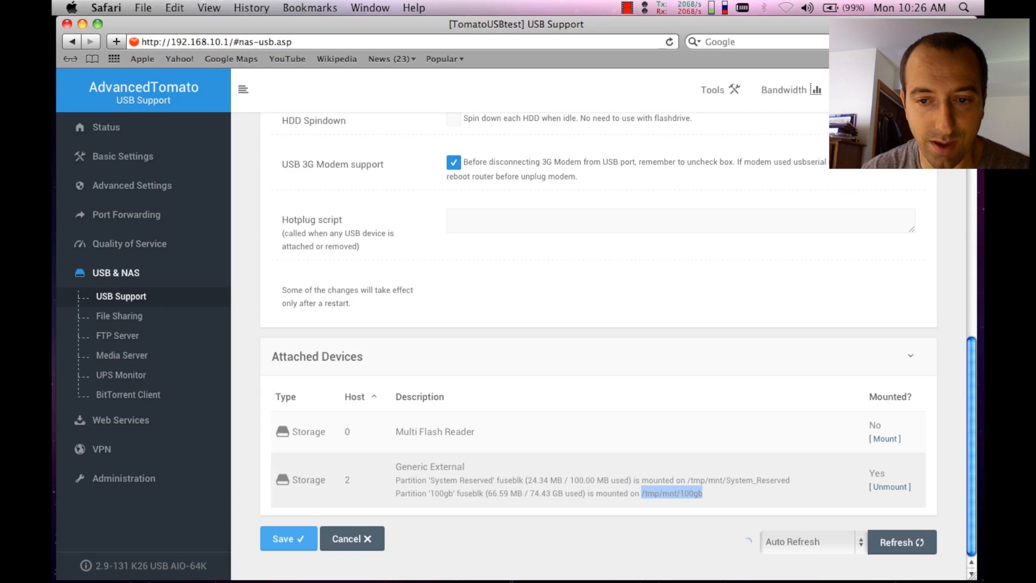
right_click(671, 493)
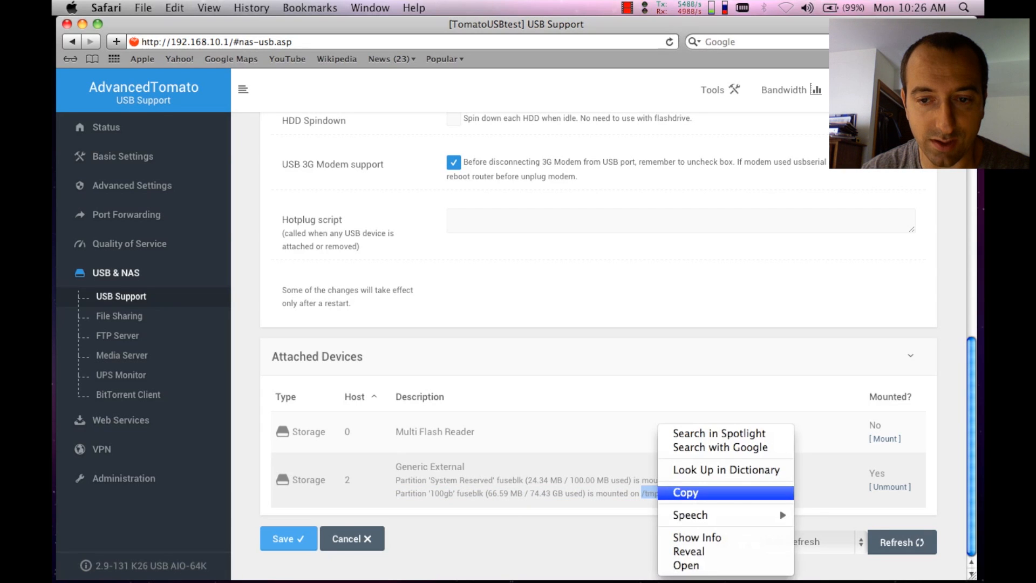
left_click(686, 492)
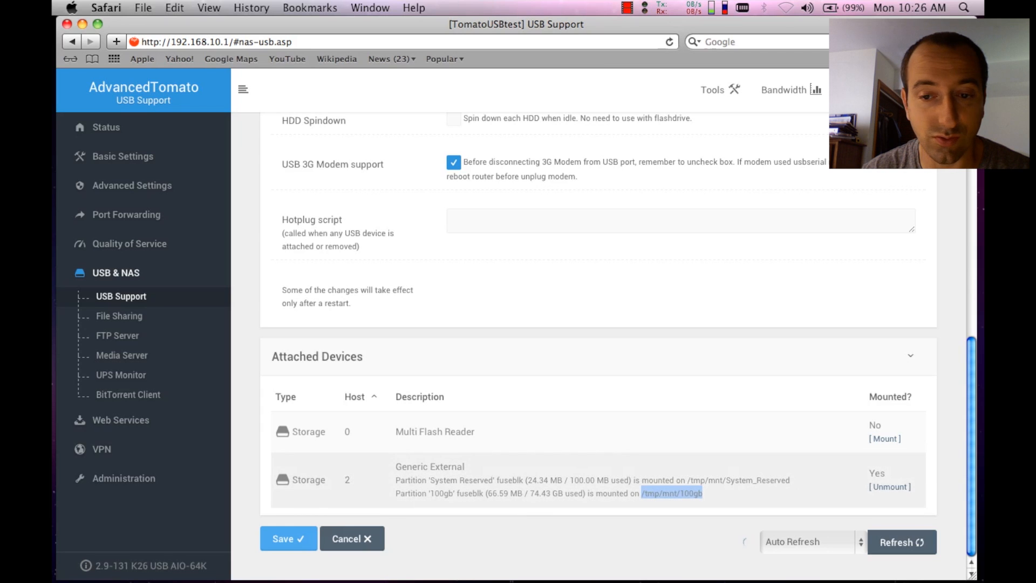
mouse_move(118, 316)
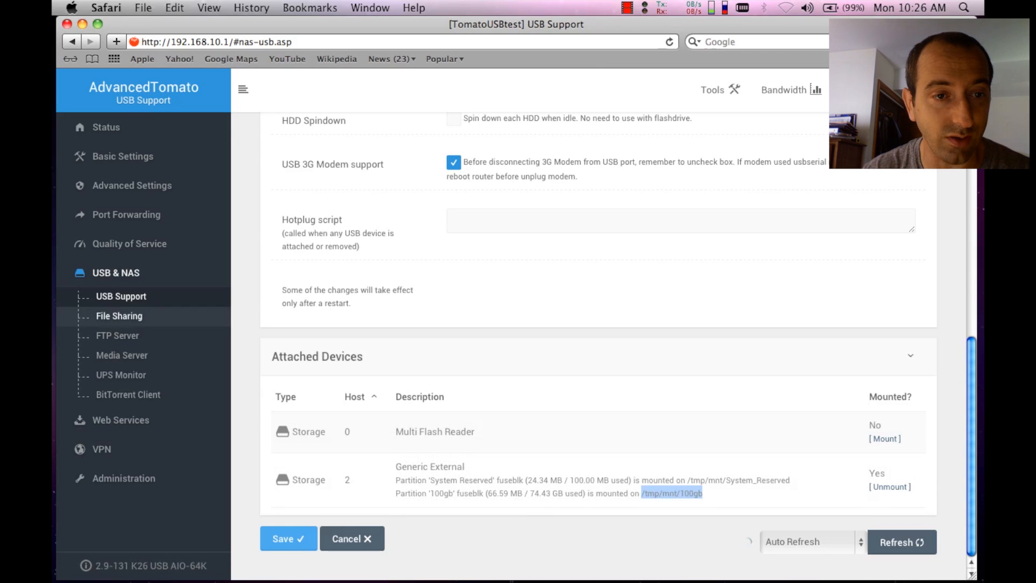
Step: Set Enable File Sharing to 'Yes, Authentication required' and scroll to Additional Shares List
left_click(118, 315)
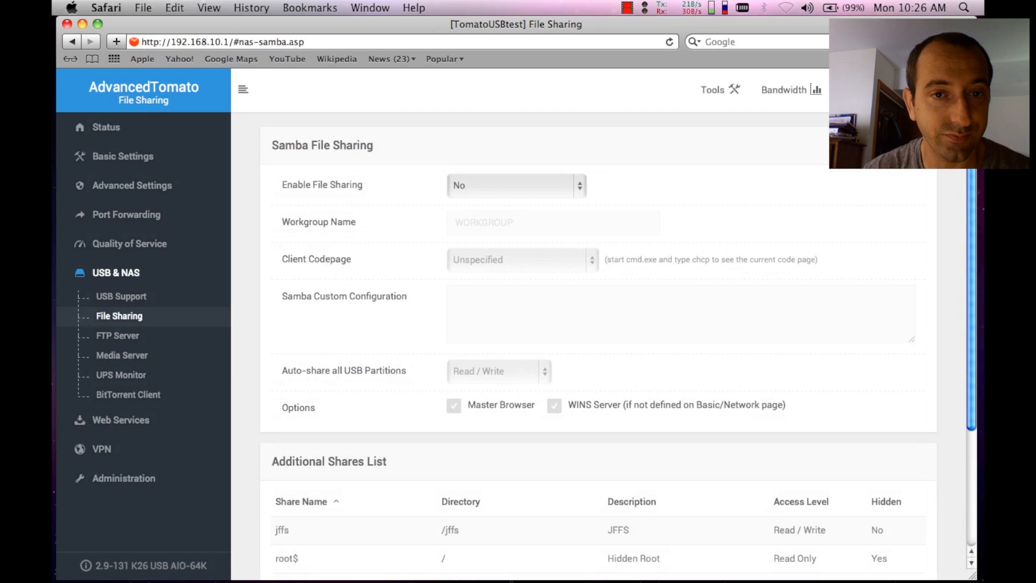
left_click(515, 185)
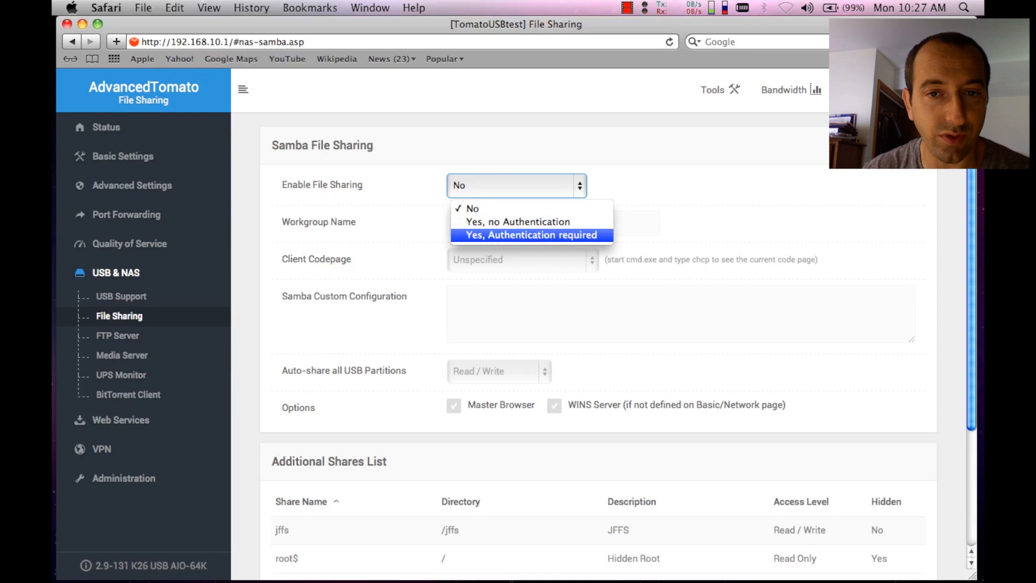
left_click(531, 235)
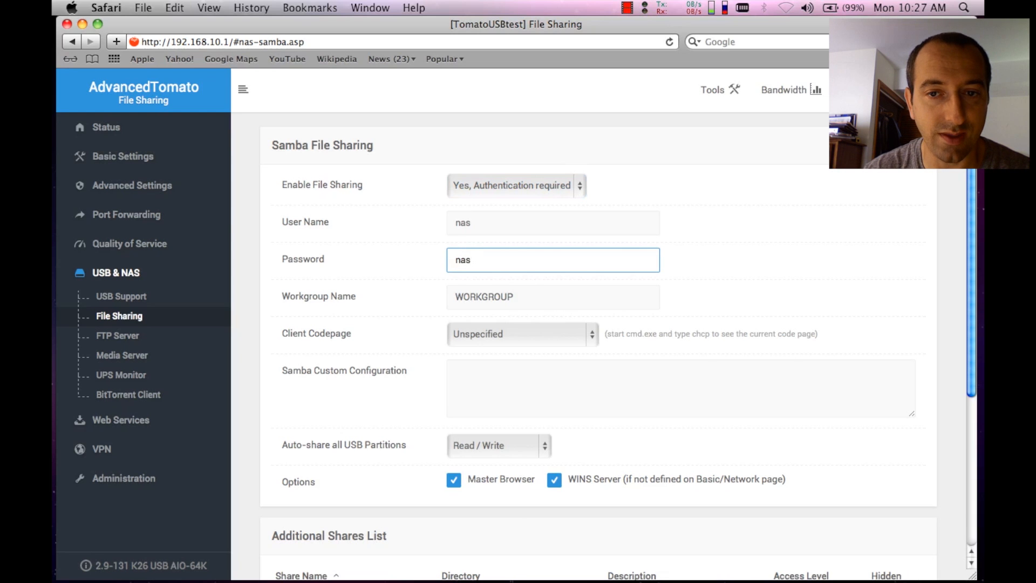
scroll("down", 3)
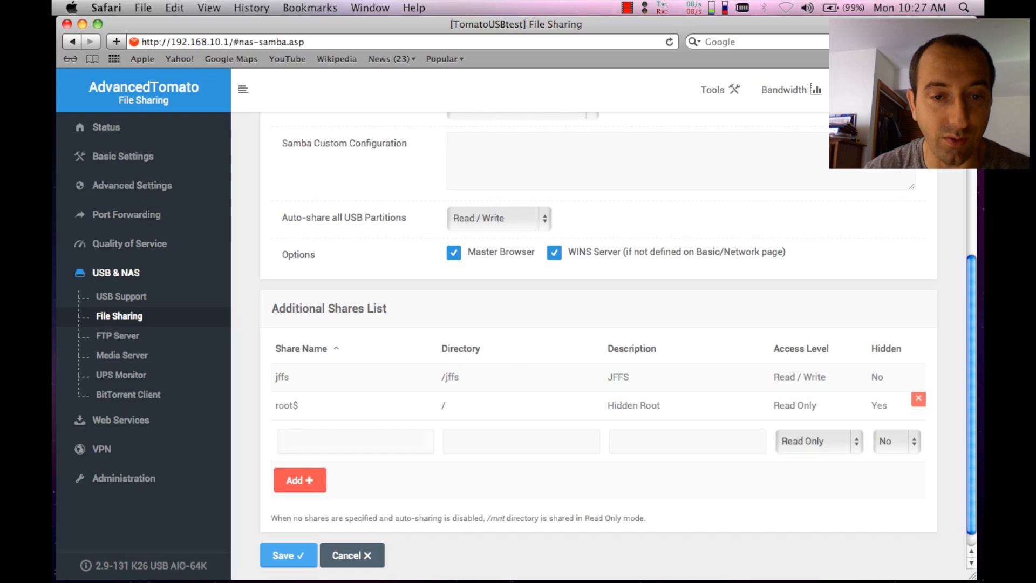
Step: Name the new share 100gb and paste /tmp/mnt/100gb as its directory
left_click(355, 442)
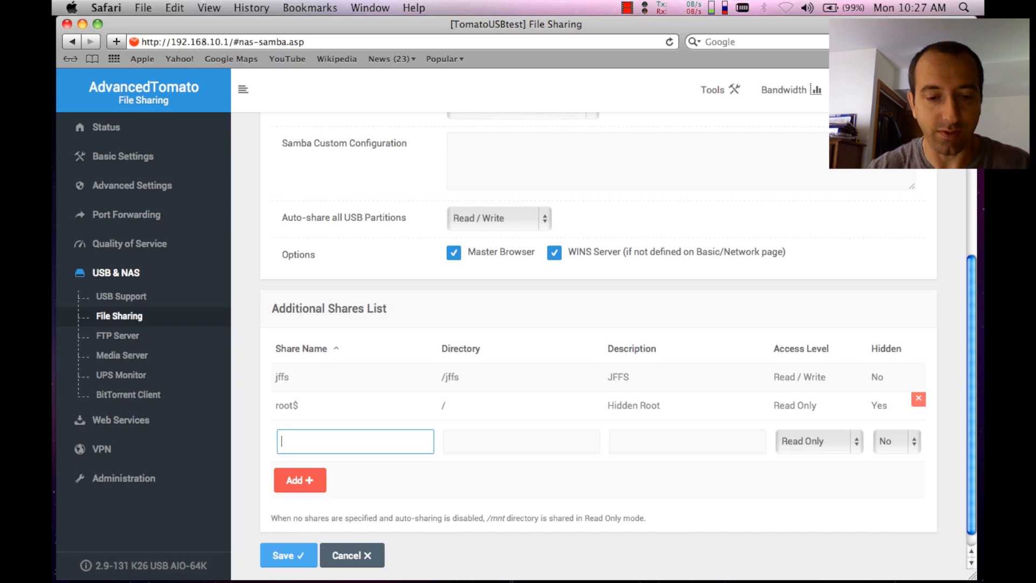
type("100")
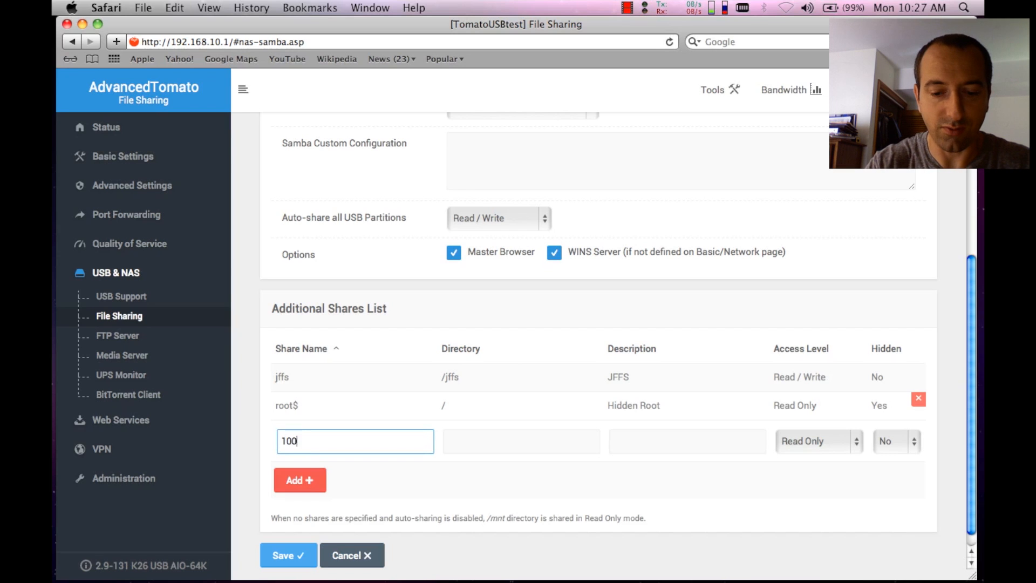
type("gb")
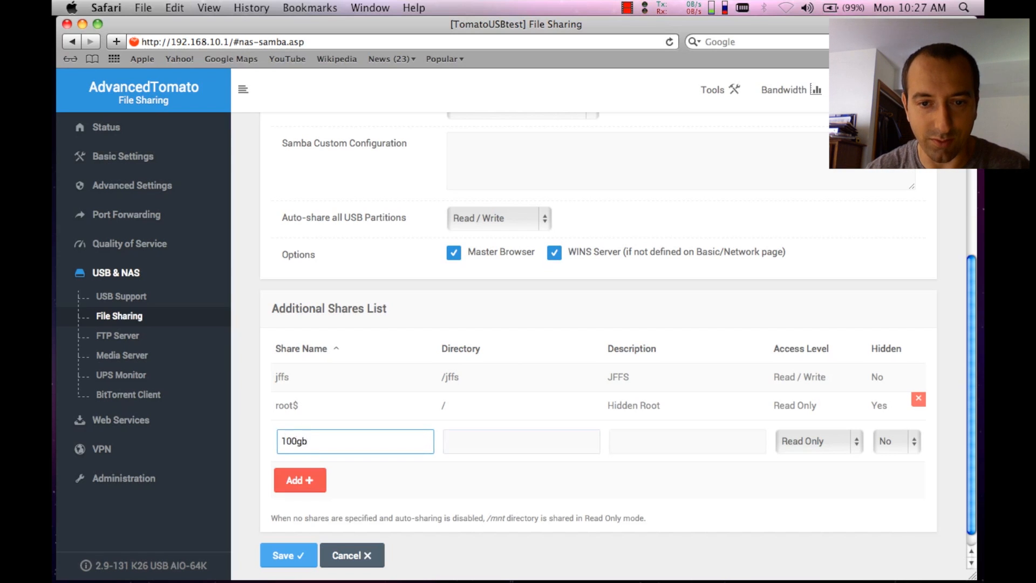
right_click(521, 442)
type("/tmp/mnt/100gb")
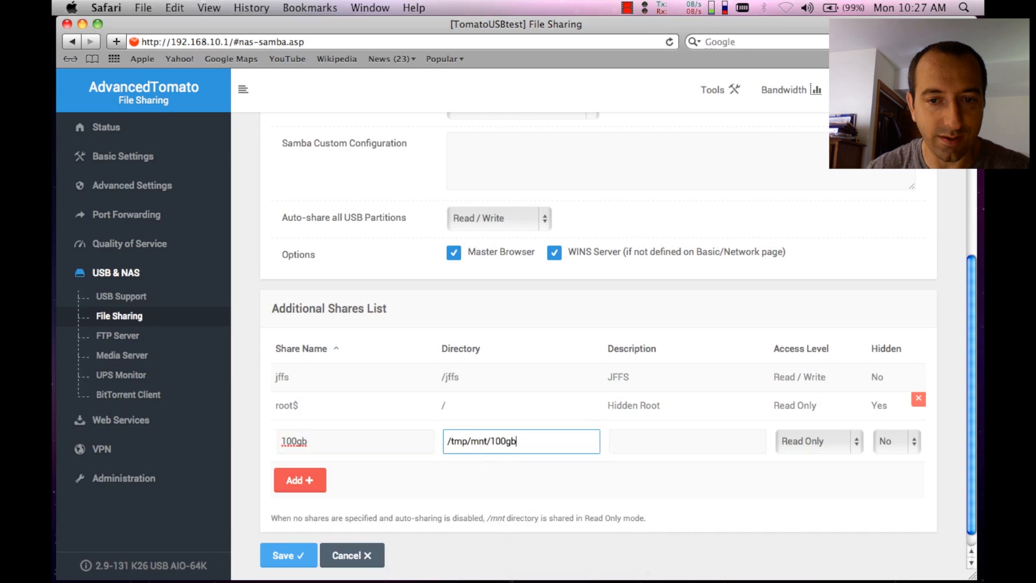
Step: Describe the share as 'My 100gb', give it Read / Write access, and save
left_click(686, 442)
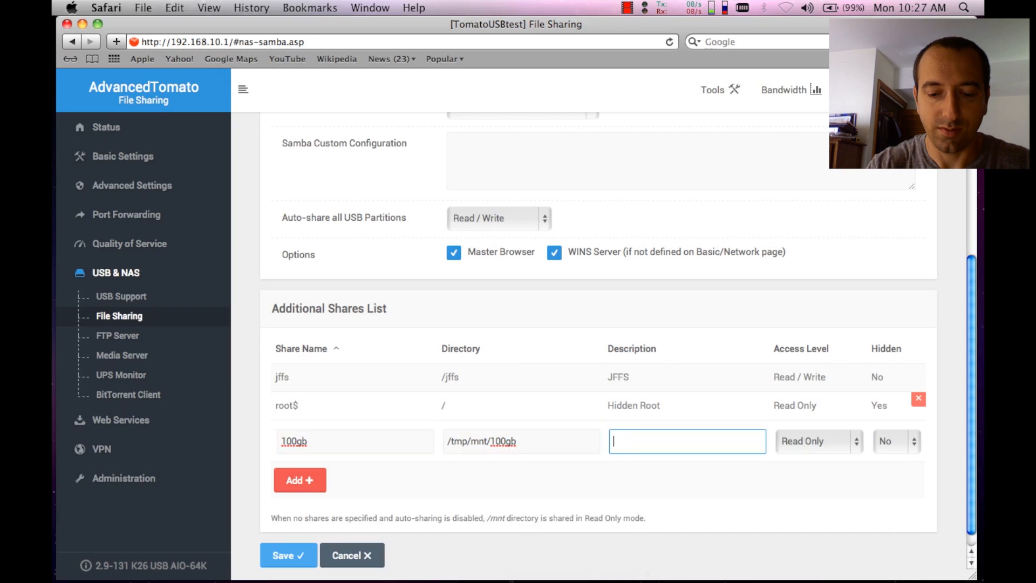
type("My 100g")
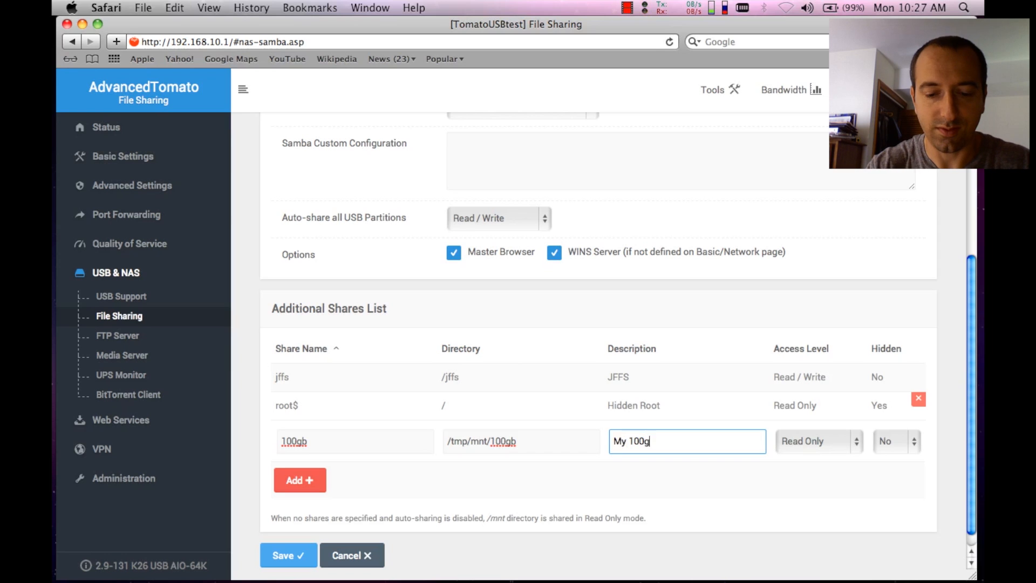
type("b")
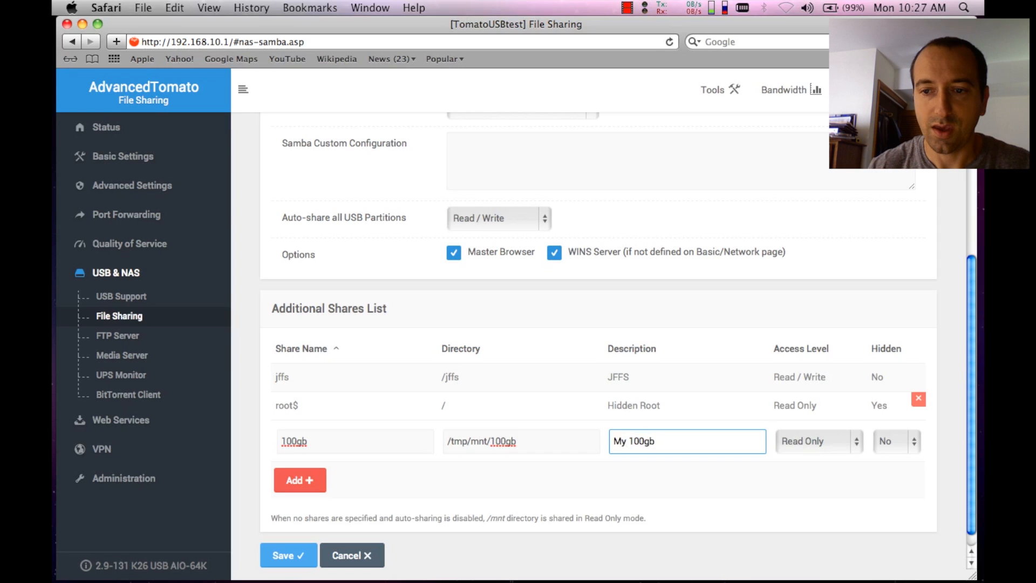
left_click(818, 441)
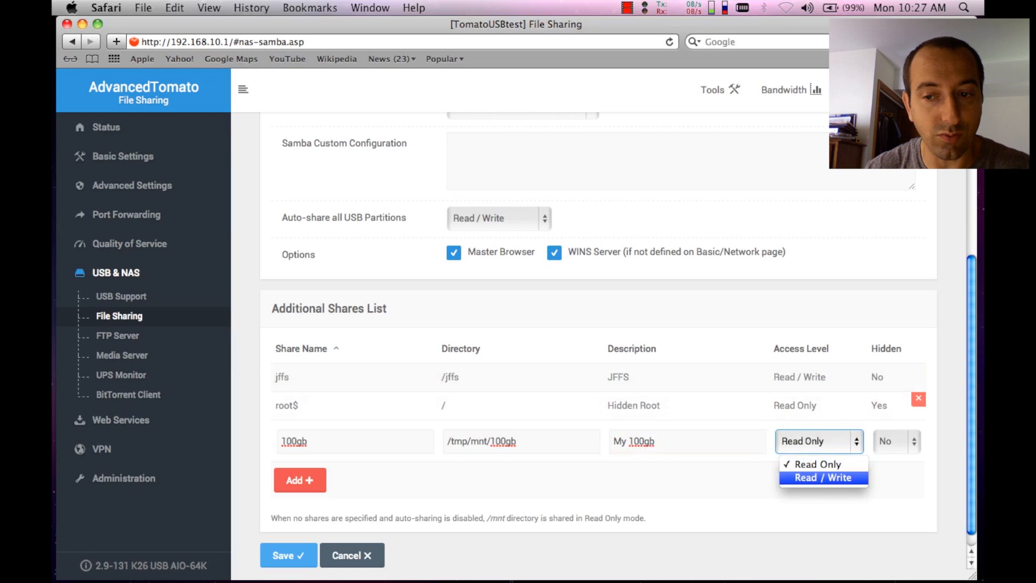
left_click(823, 477)
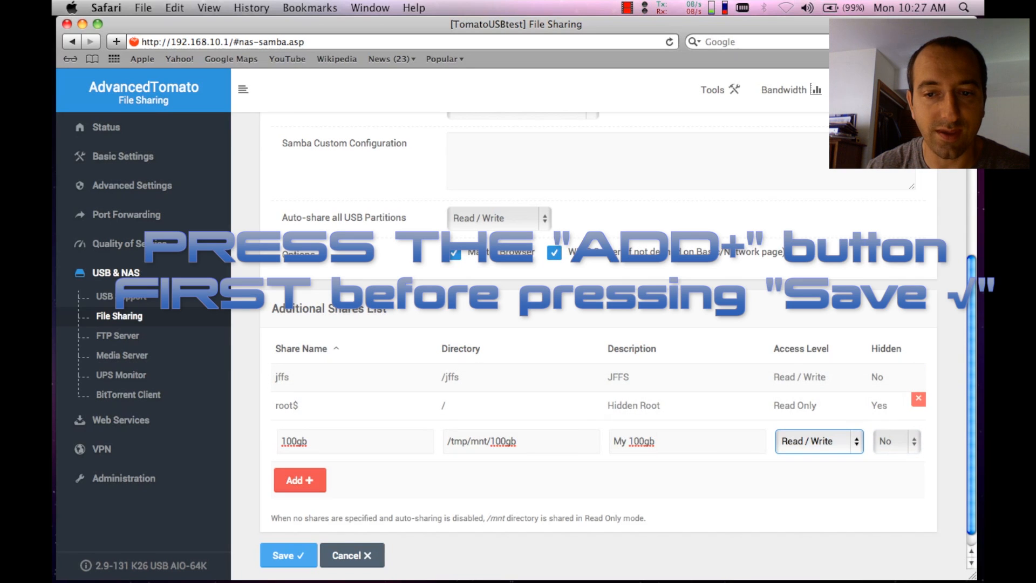
left_click(288, 555)
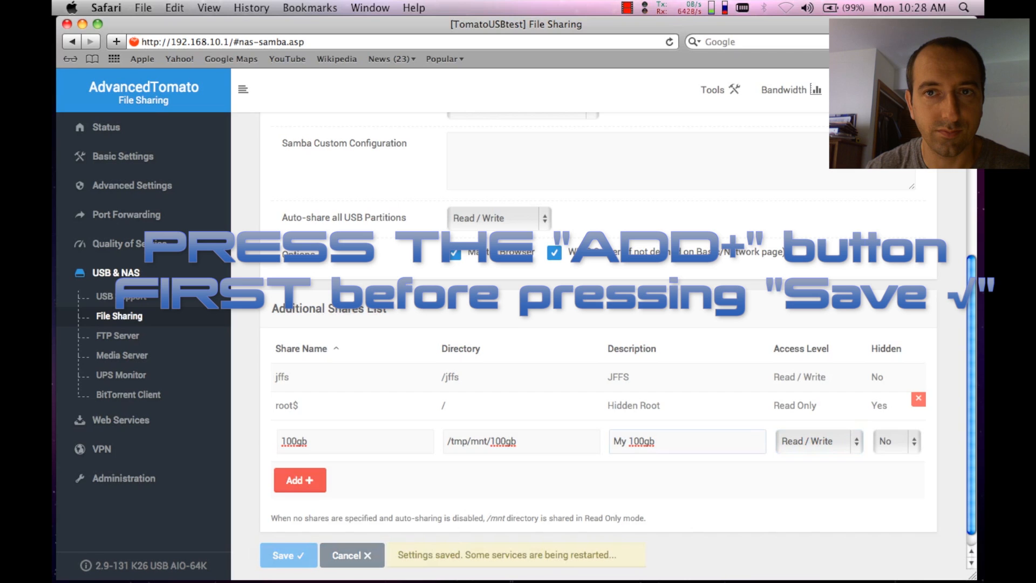
Step: Close the Finder home folder window
scroll("up", 3)
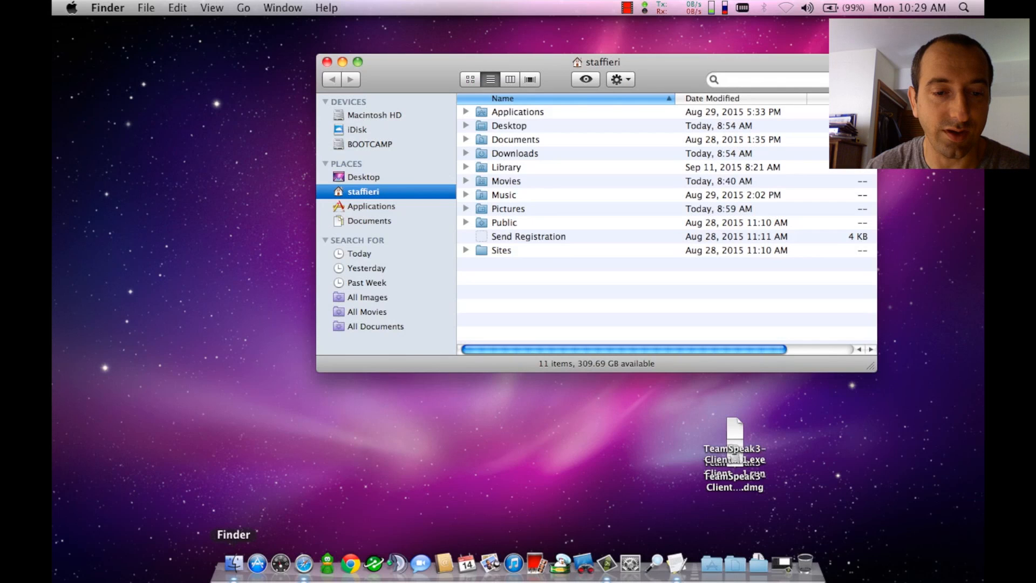
left_click(326, 61)
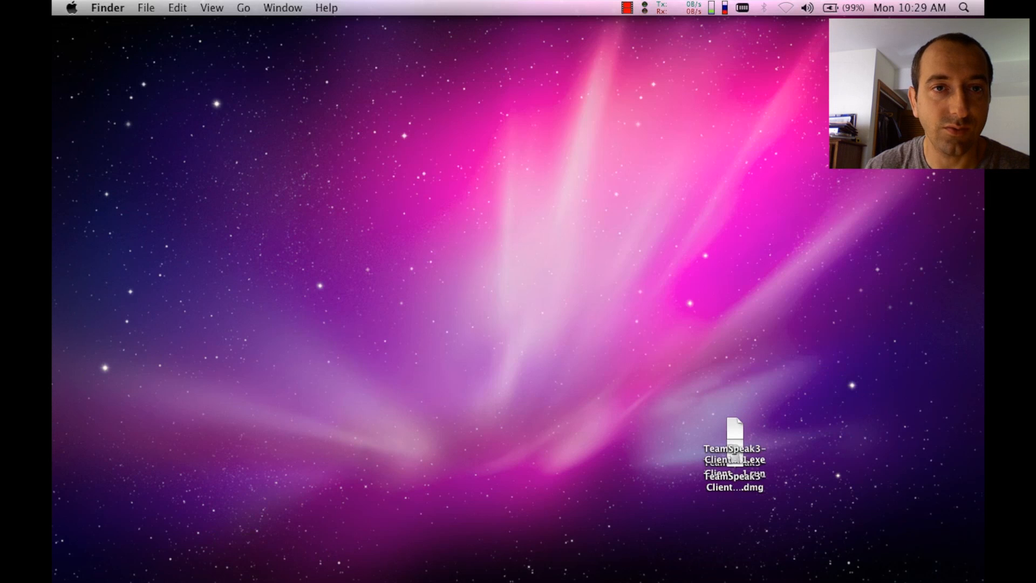
left_click(244, 7)
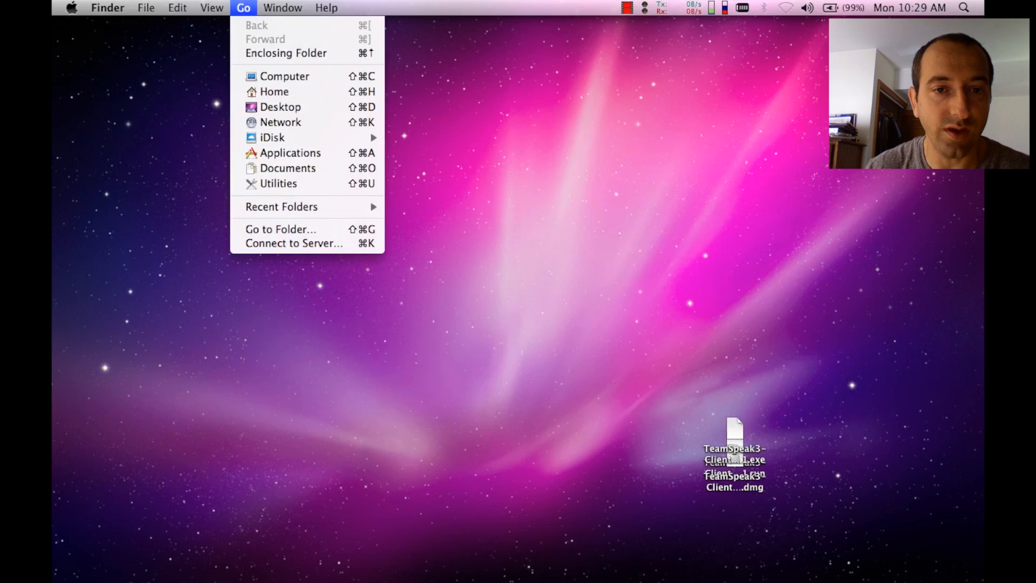
Step: Connect to the server address smb://192.168.10.1/100gb from Finder
left_click(294, 242)
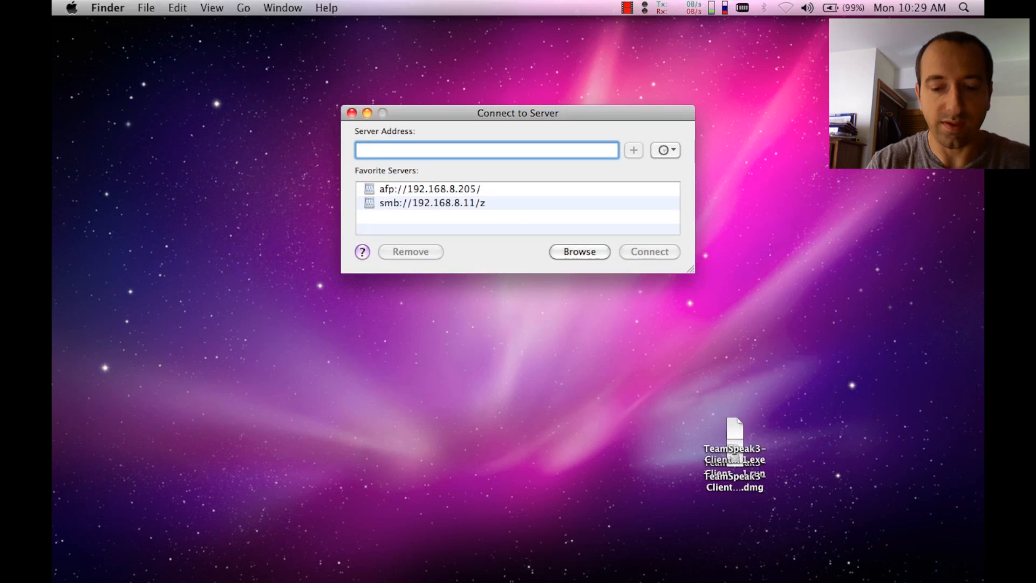
type("smb")
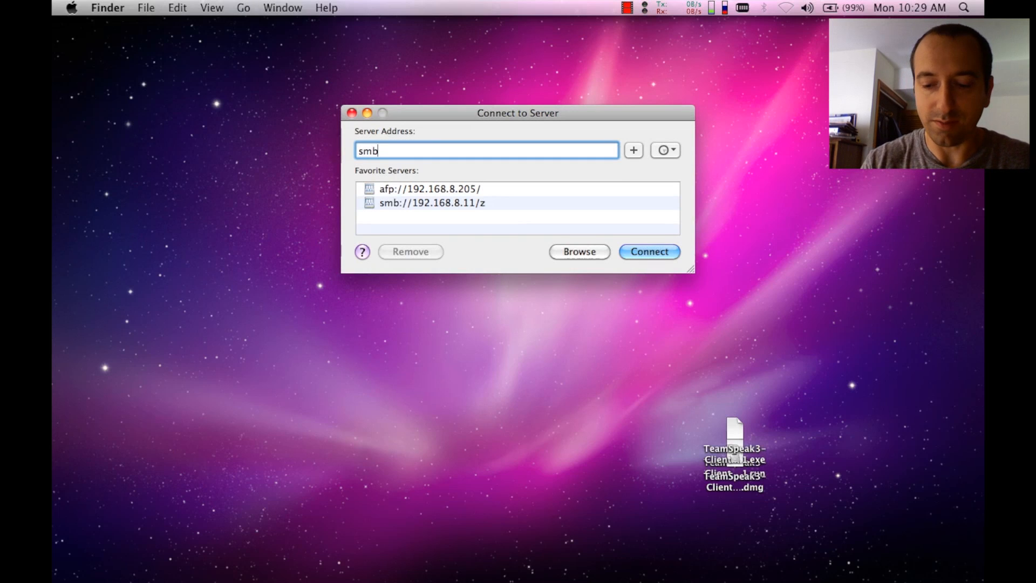
type("://")
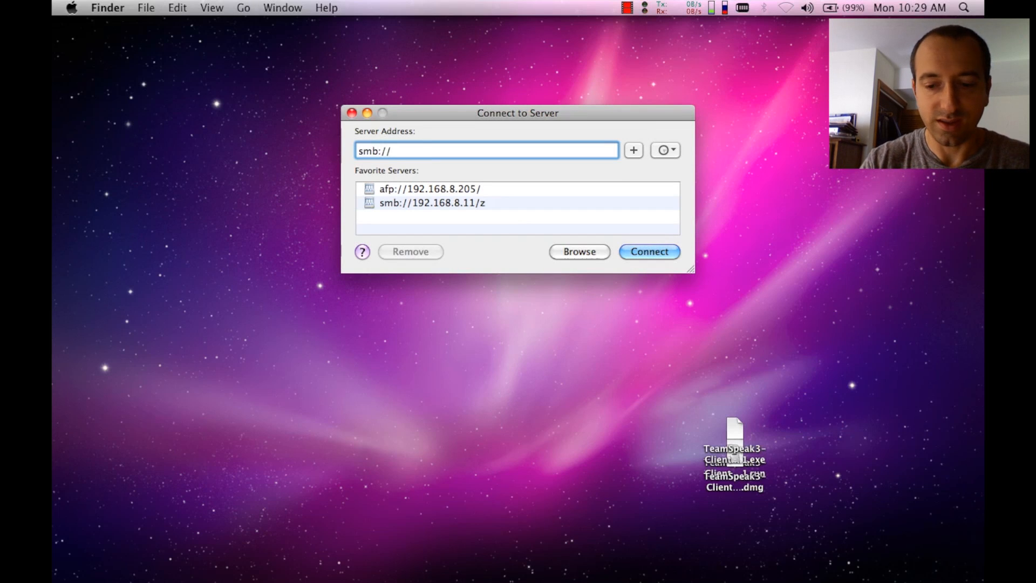
type("192.168.")
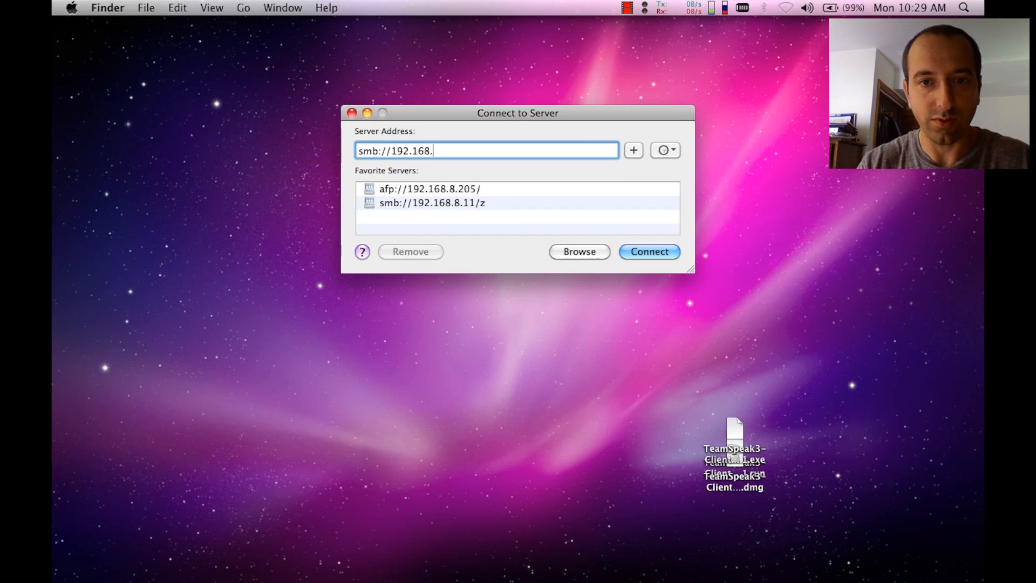
type("10.1")
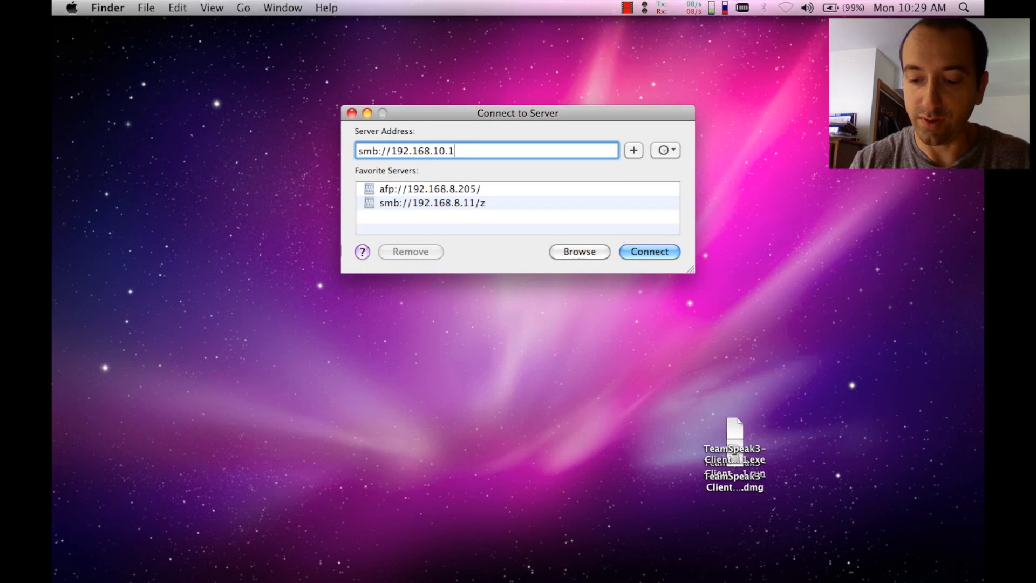
type("/")
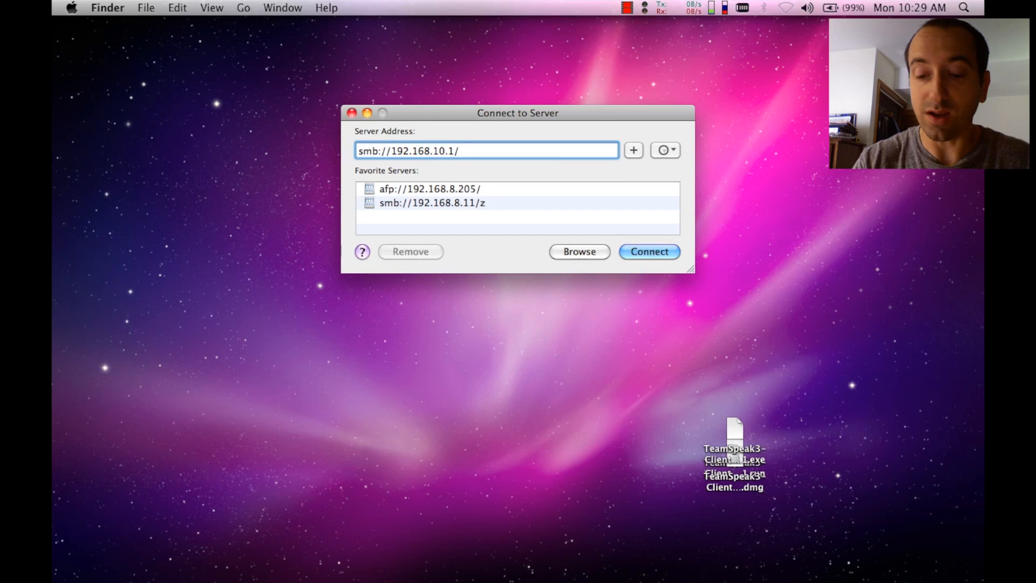
type("100gb")
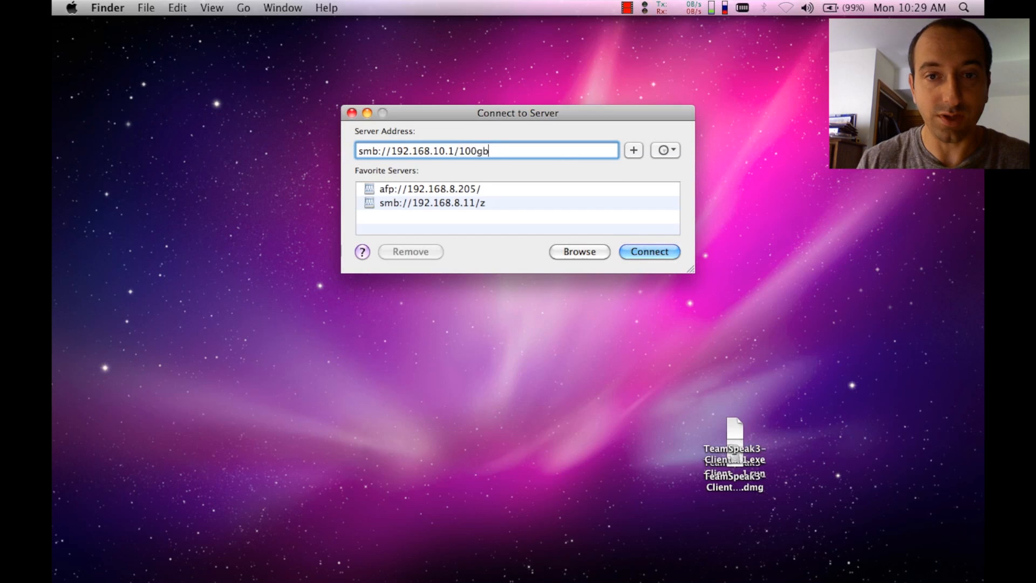
left_click(648, 251)
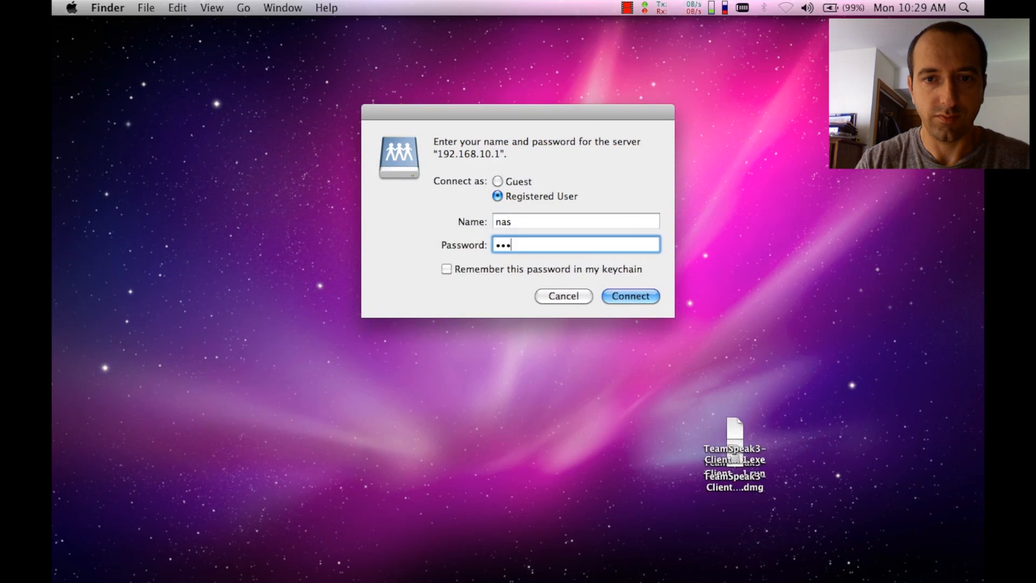
Step: Check the name and password, then log in as Registered User to open the 100gb share
left_click(574, 222)
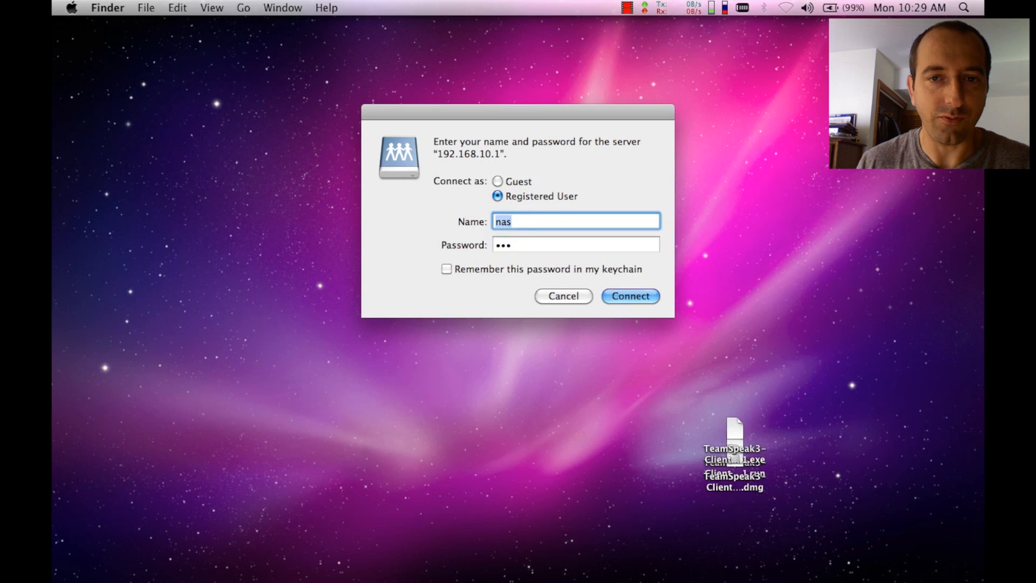
left_click(574, 244)
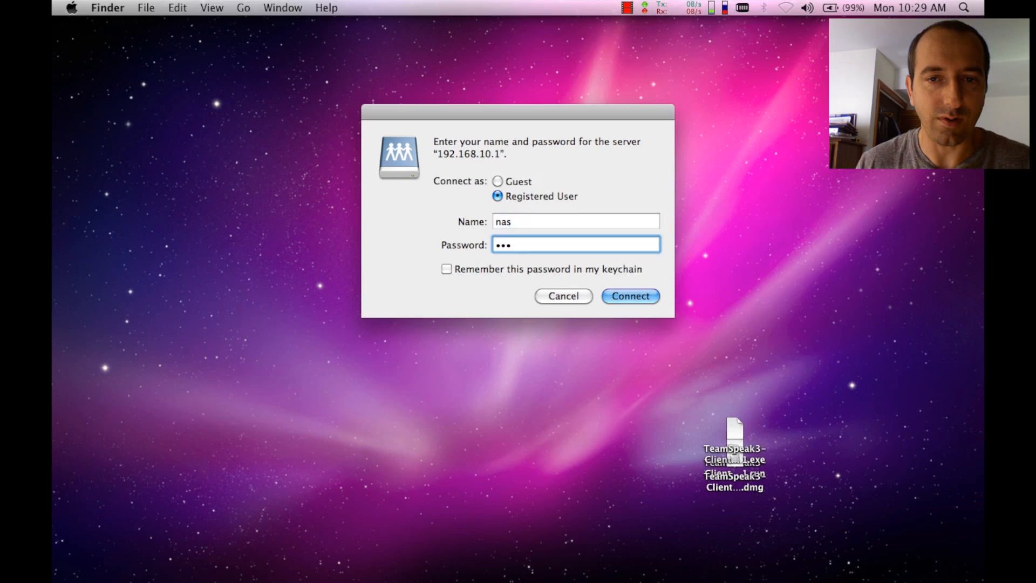
left_click(628, 296)
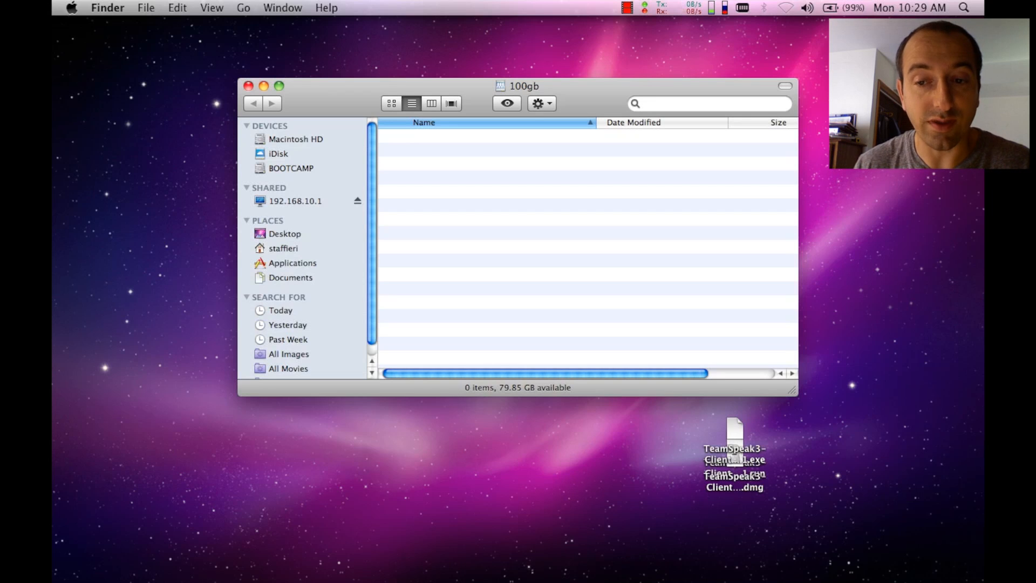
left_click(734, 468)
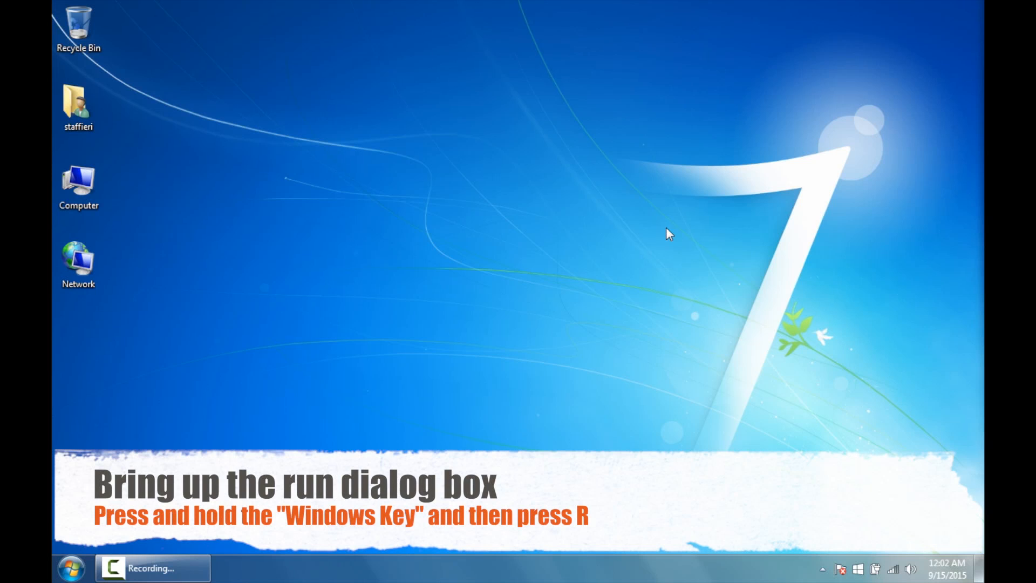
Step: Open \\192.168.10.1\100gb through the Windows Run dialog
key("win+r")
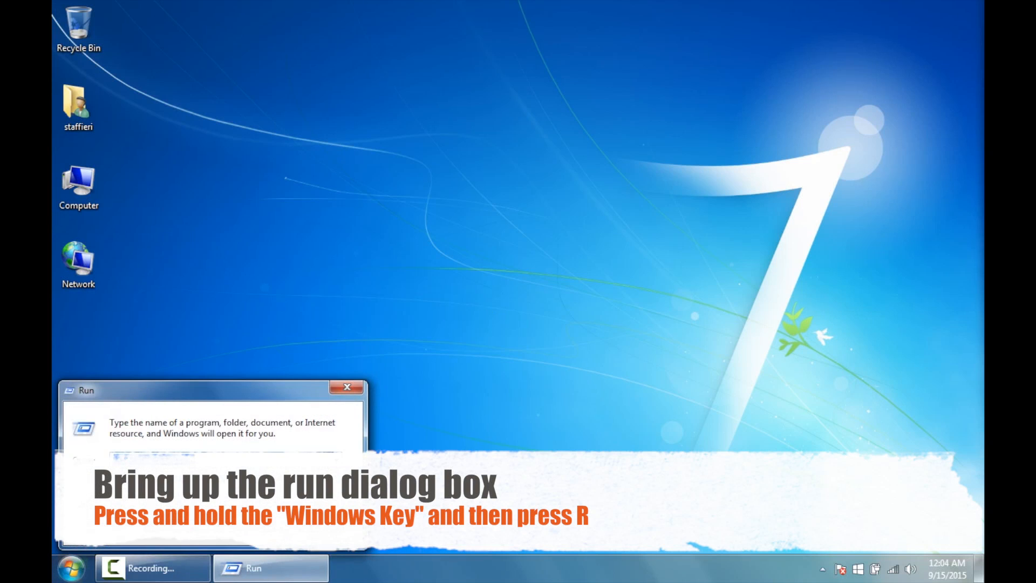
type("\\\\192.168.10.1\\100gb")
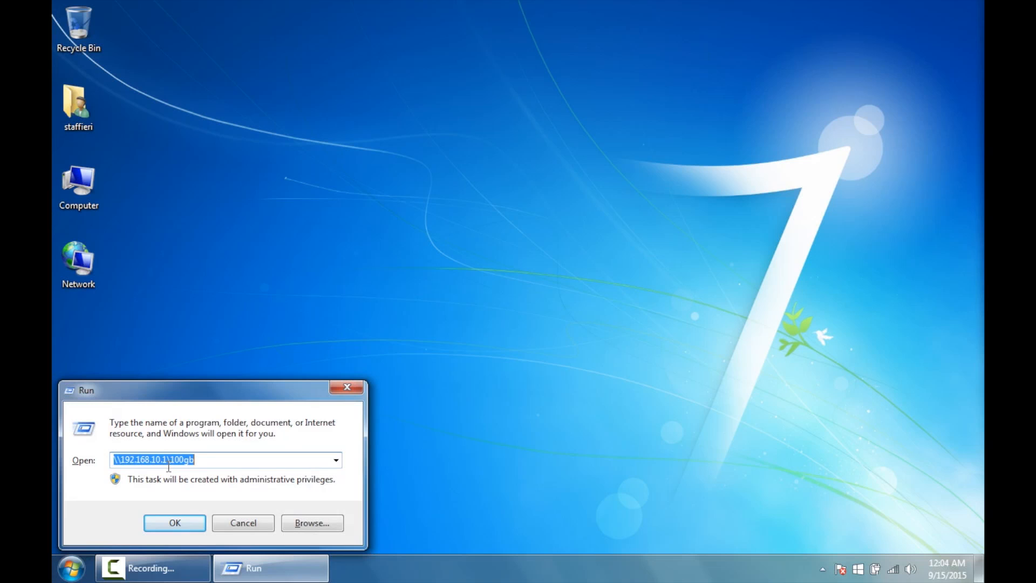
mouse_move(213, 490)
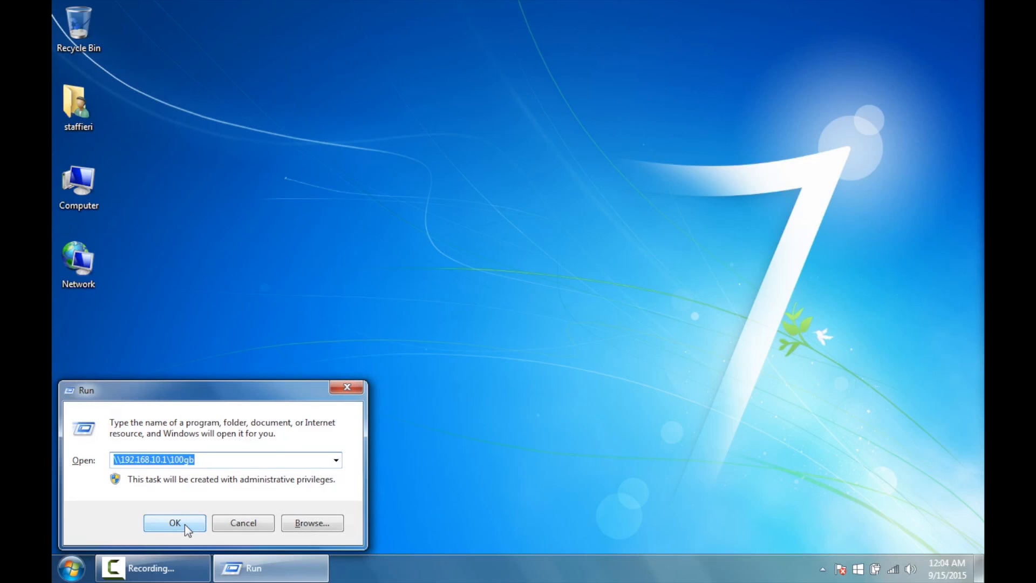
left_click(174, 523)
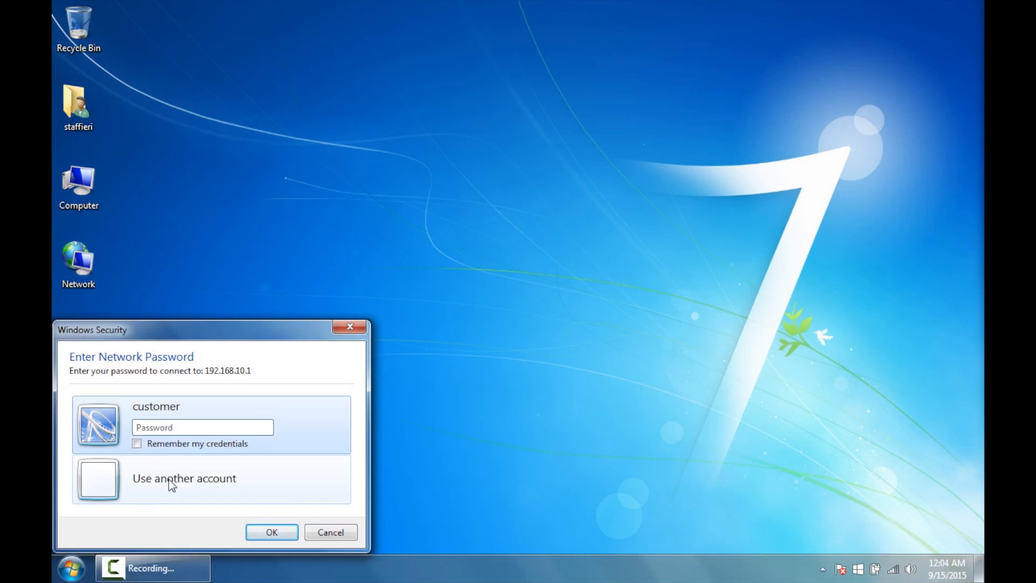
Step: Sign in to 192.168.10.1 with another account, user nas, to open the share
left_click(184, 478)
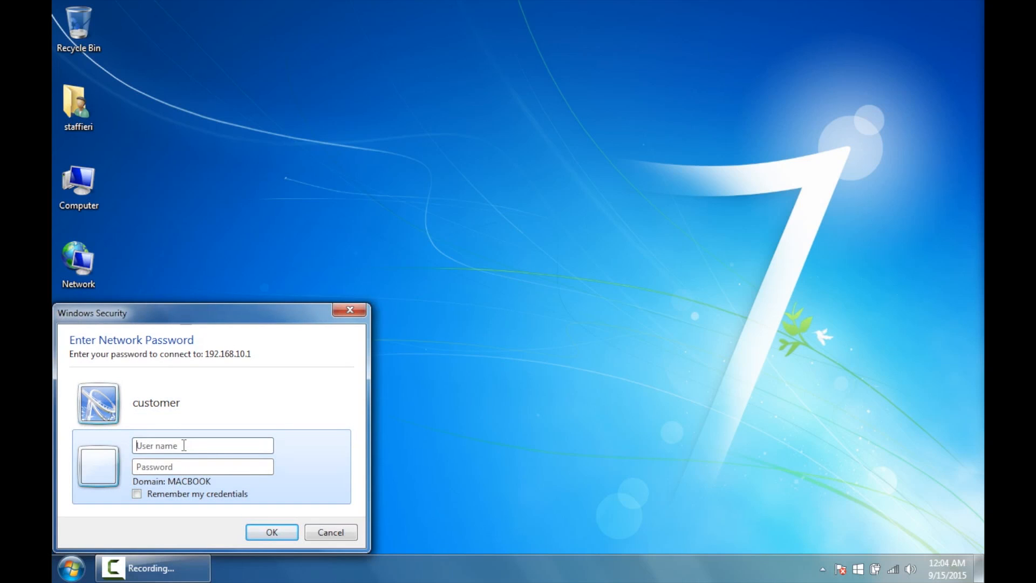
type("nas")
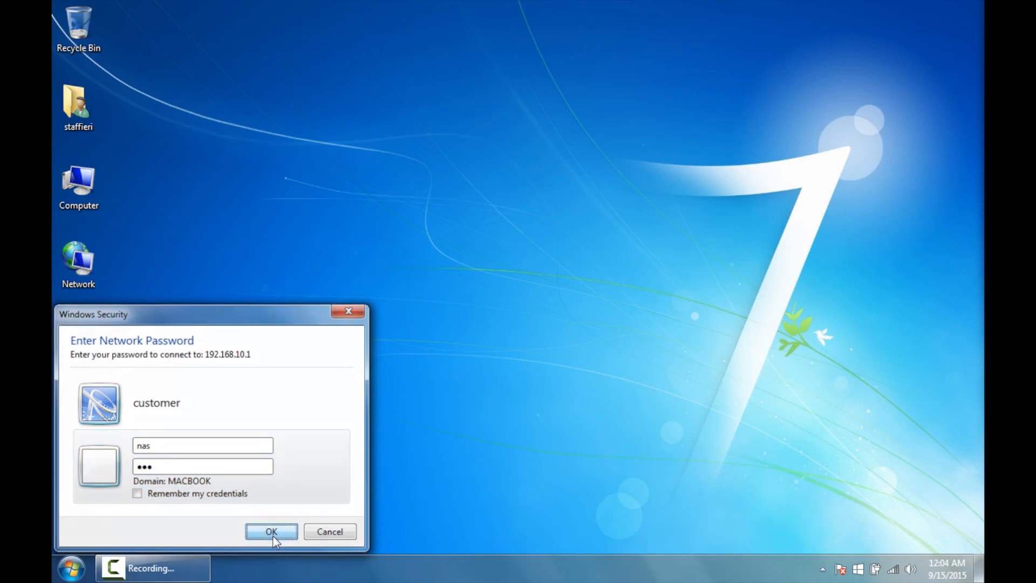
left_click(270, 532)
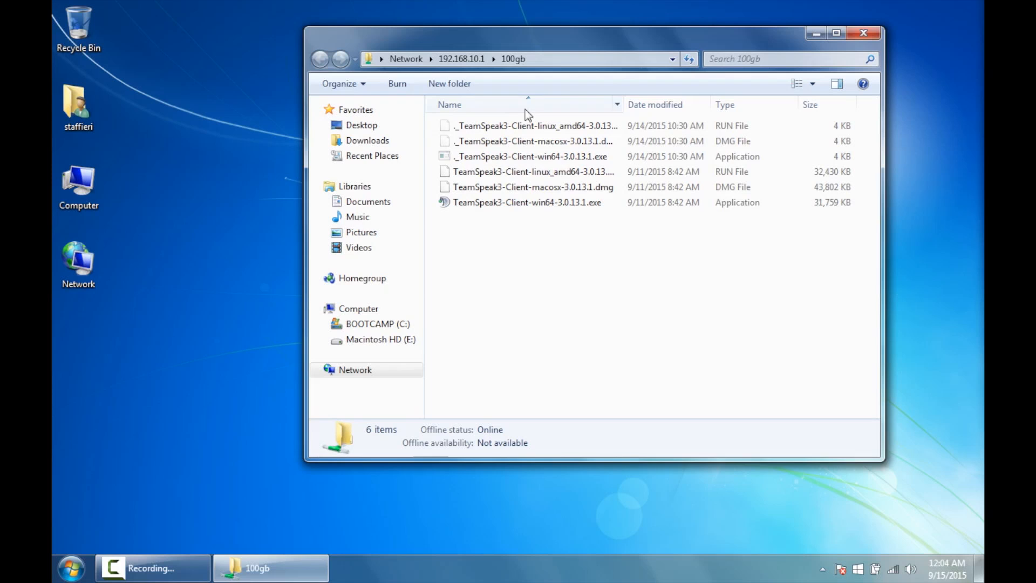
mouse_move(539, 257)
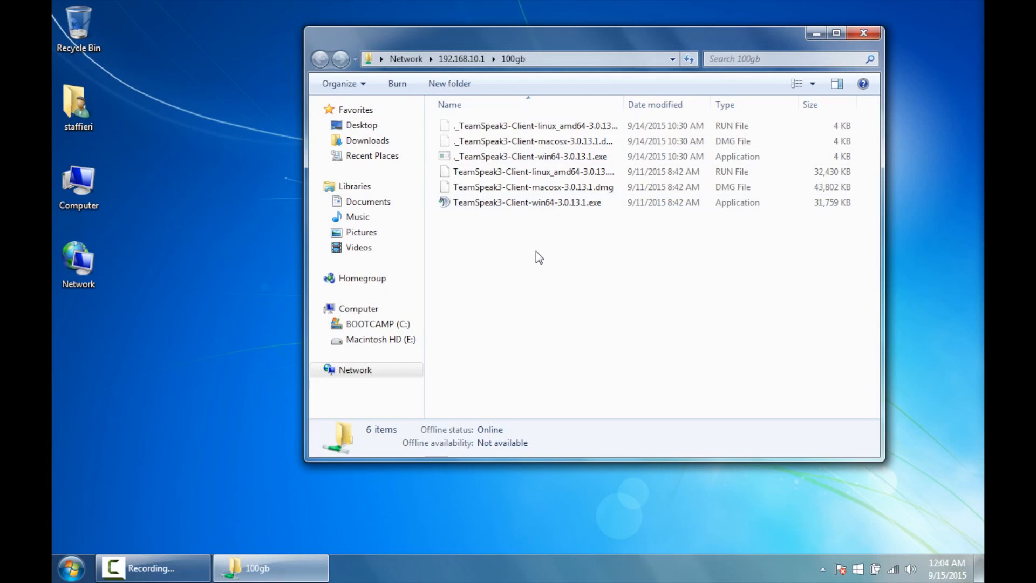
mouse_move(499, 226)
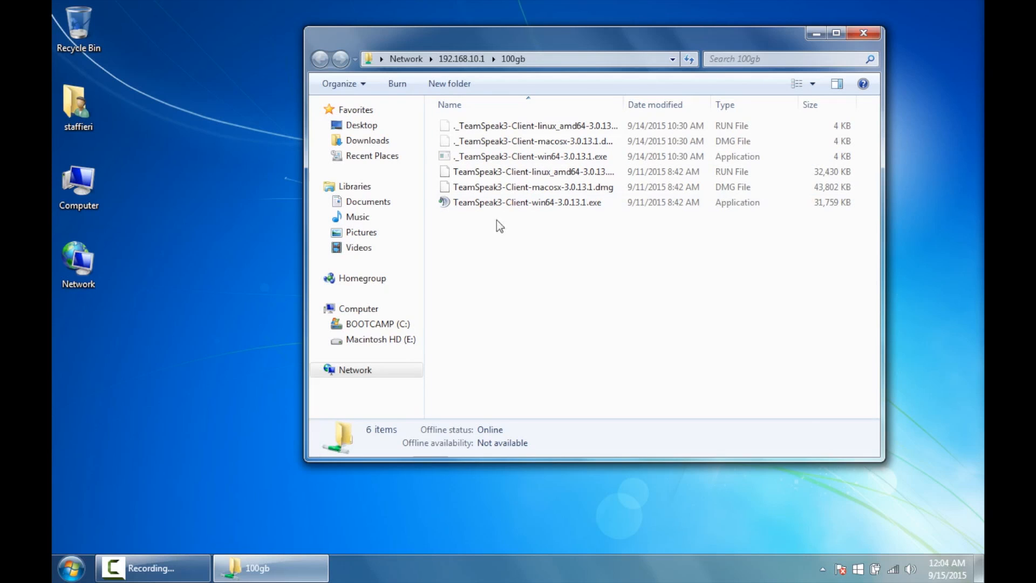
left_click(522, 156)
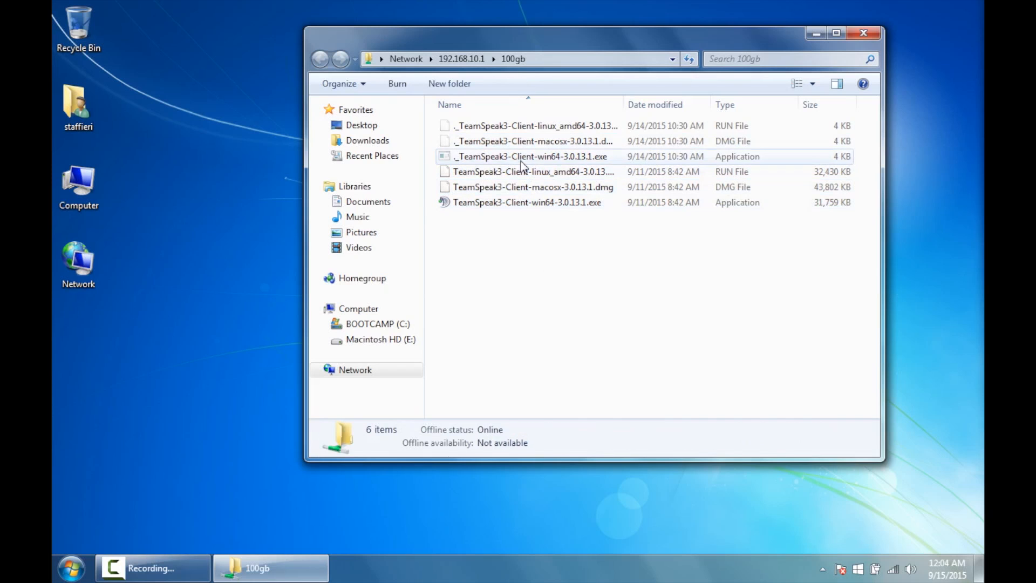
left_click(537, 126)
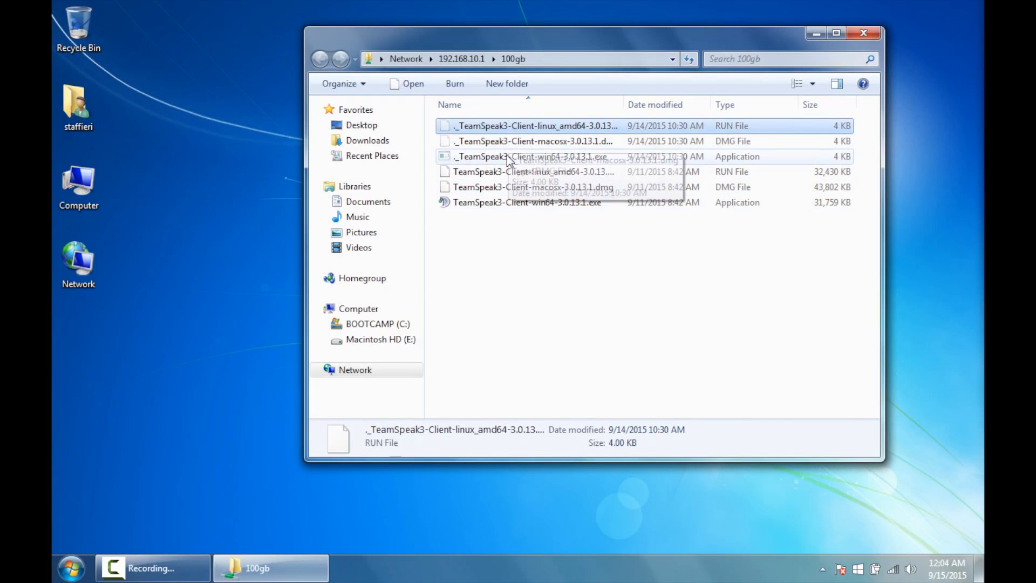
left_click(529, 156)
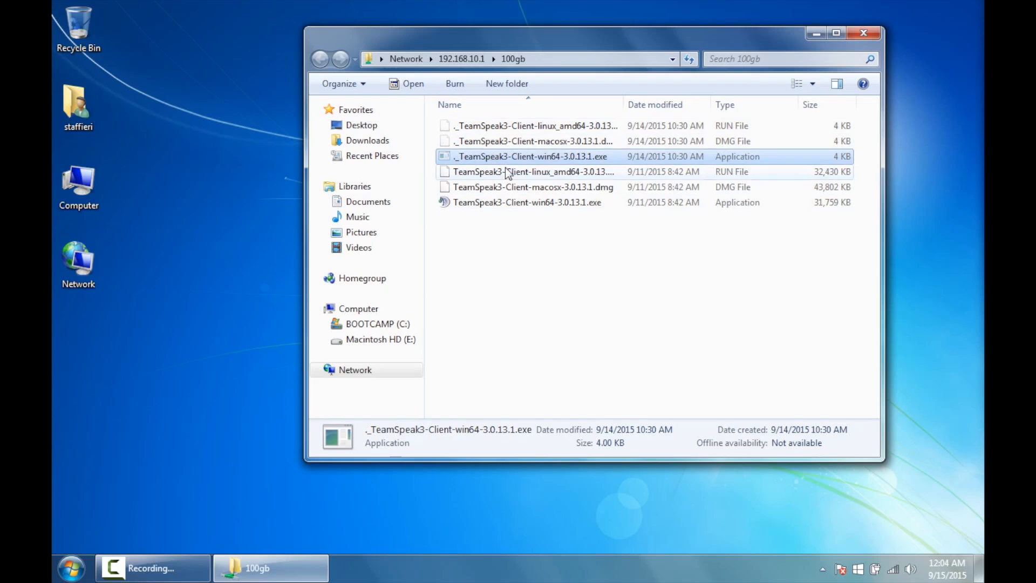
mouse_move(567, 185)
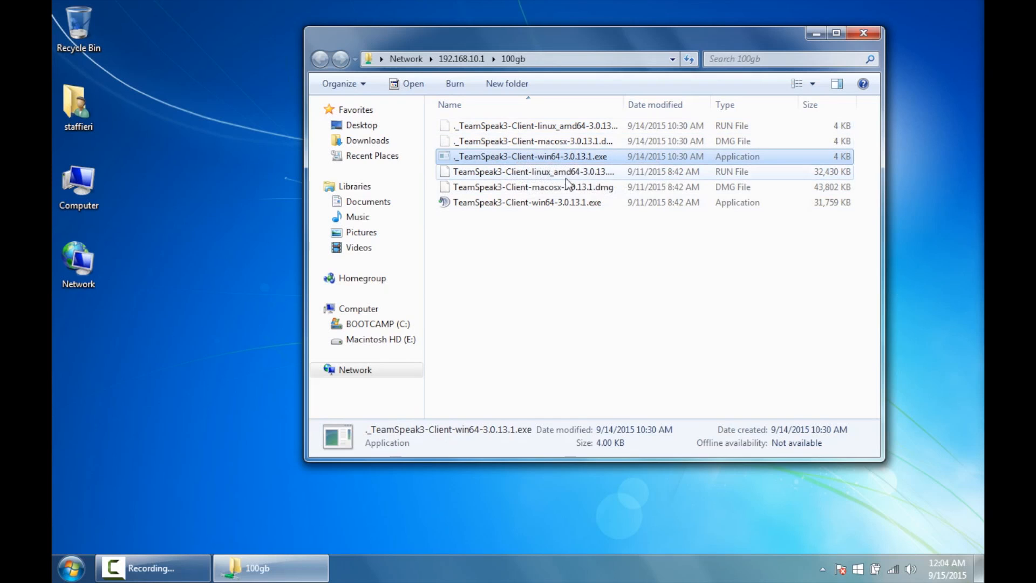
left_click(329, 369)
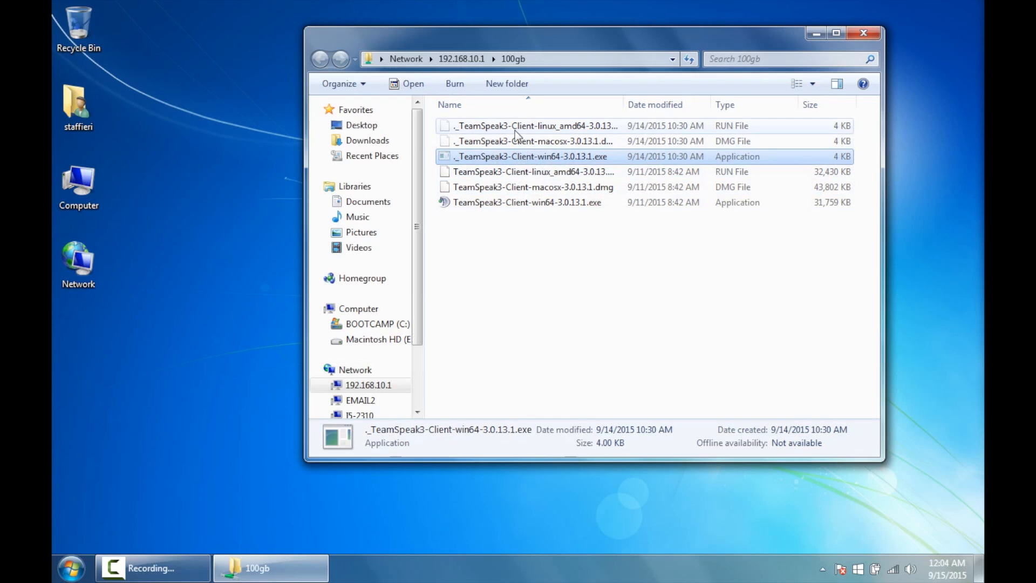
left_click(522, 171)
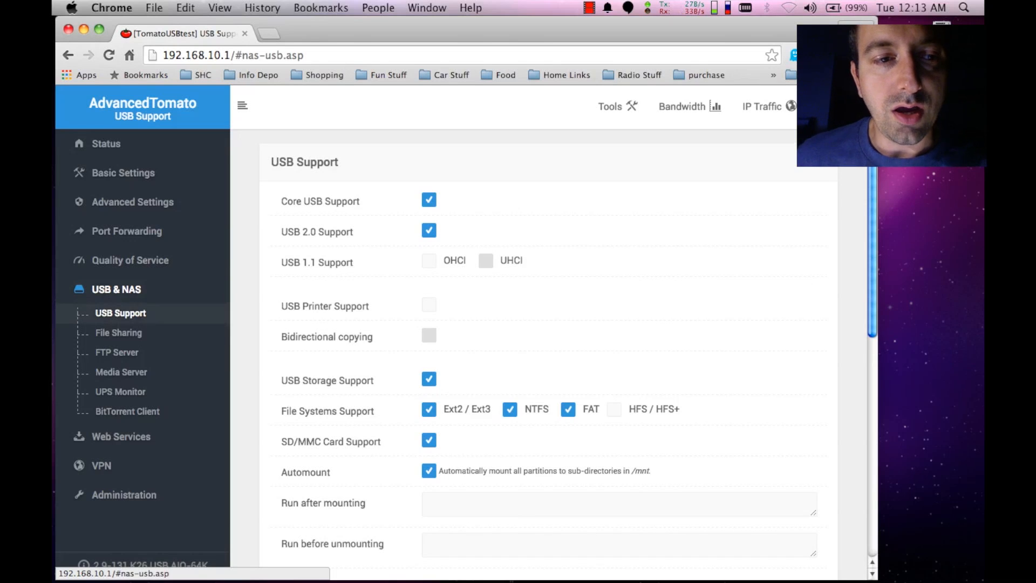
Step: Tick HFS / HFS+ under File Systems Support alongside Ext2/Ext3, NTFS and FAT
left_click(613, 409)
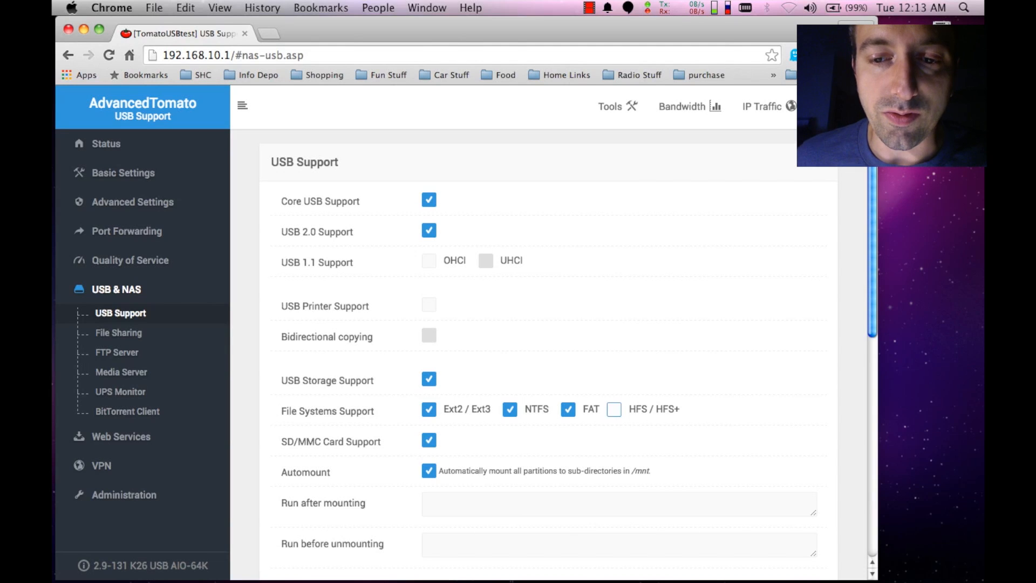
left_click(614, 409)
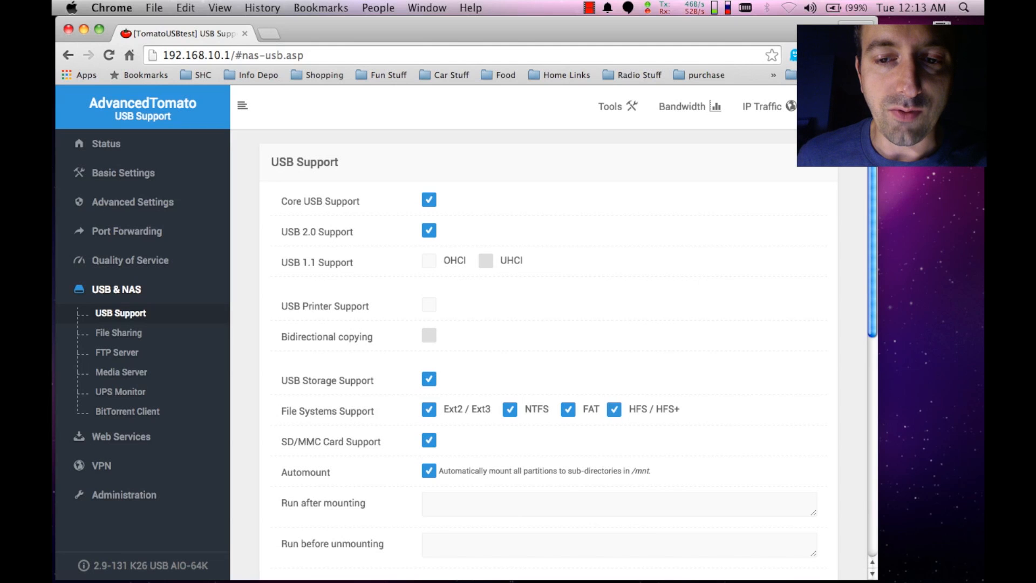